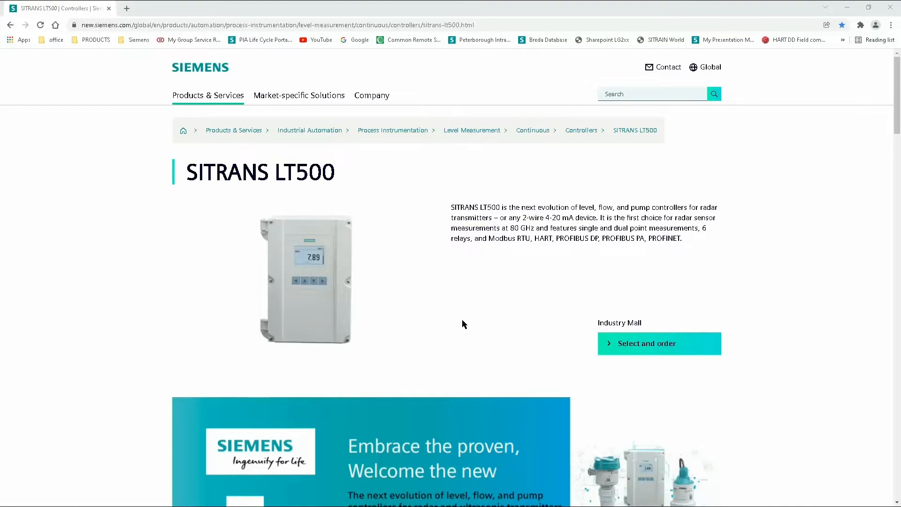
# Step: Scroll down the SITRANS LT500 page and open Support > Software downloads
pyautogui.scroll(-3)
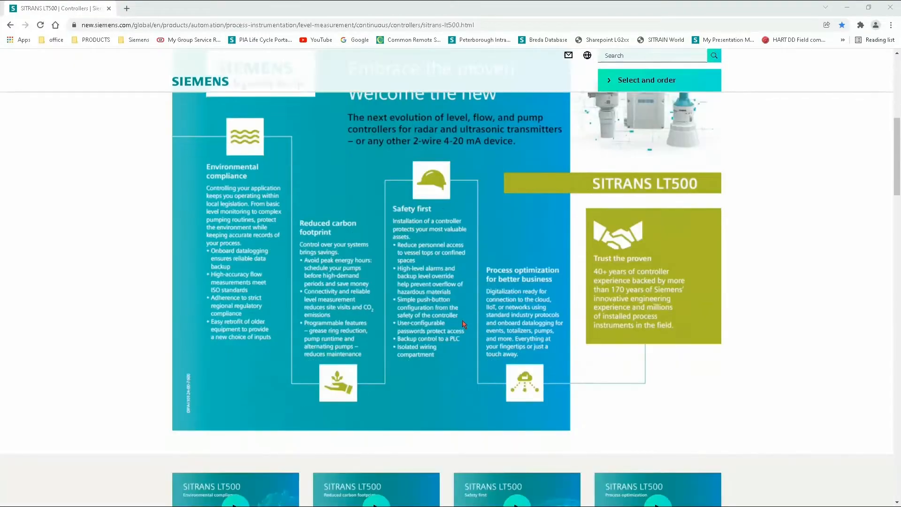
pyautogui.scroll(-3)
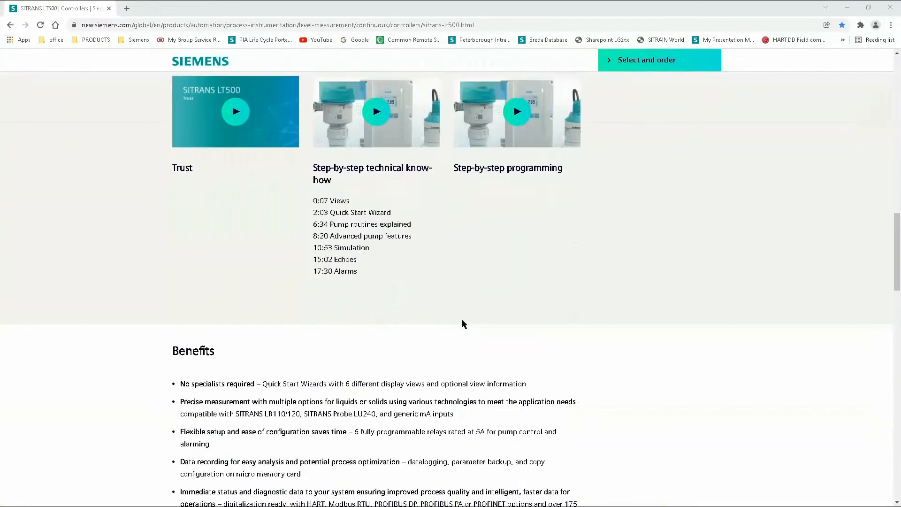
pyautogui.scroll(-3)
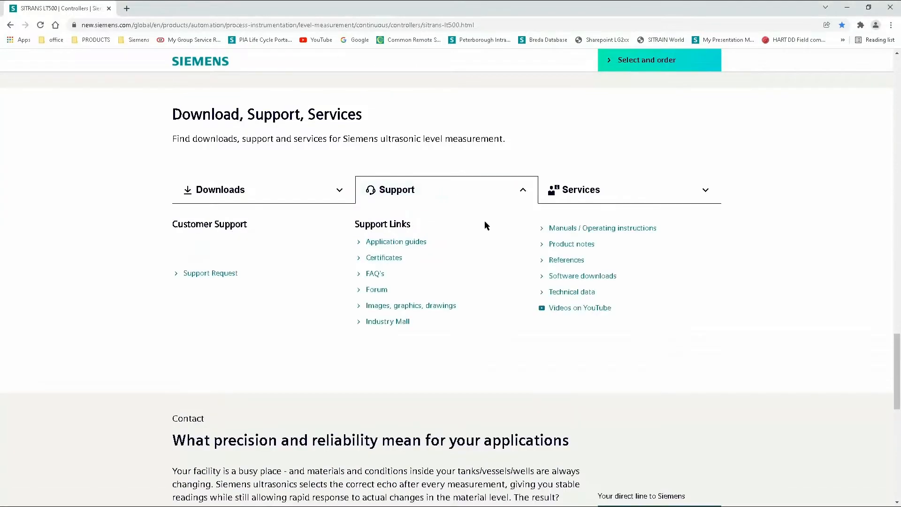
pyautogui.click(582, 276)
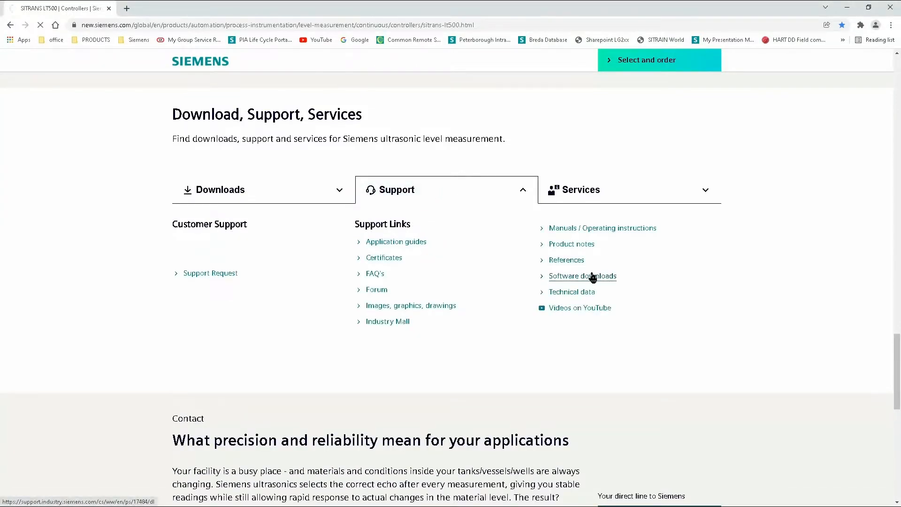
pyautogui.click(582, 276)
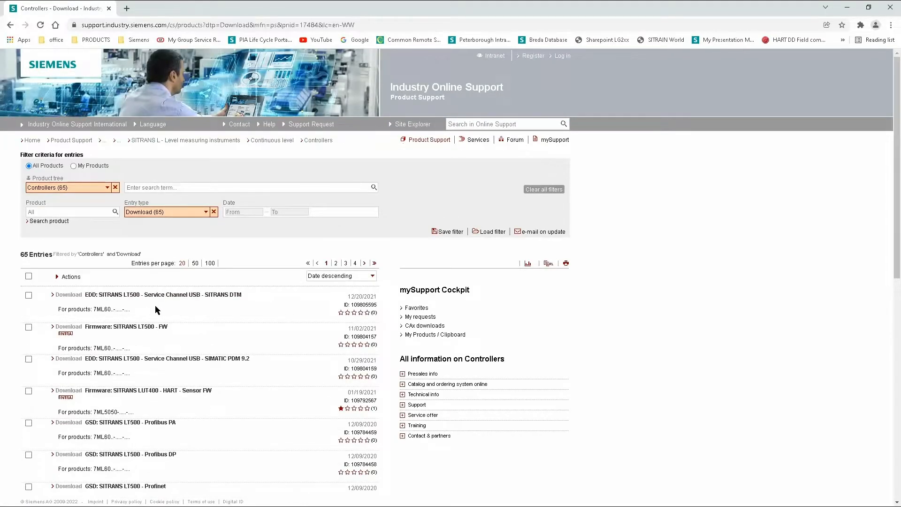
pyautogui.moveTo(166, 318)
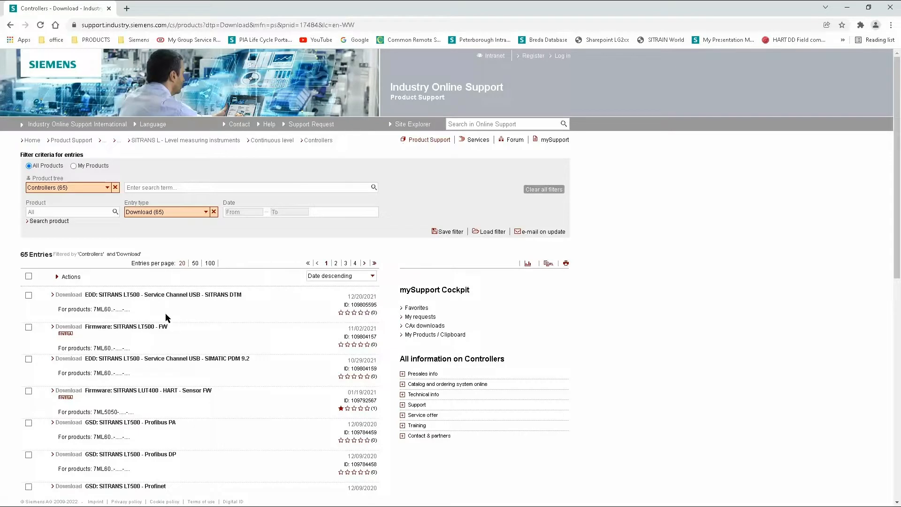
pyautogui.moveTo(138, 371)
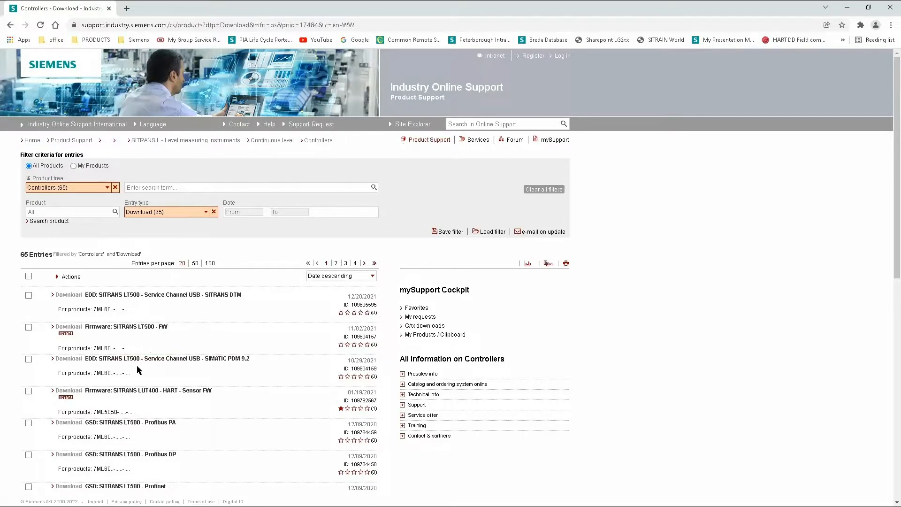
pyautogui.moveTo(127, 411)
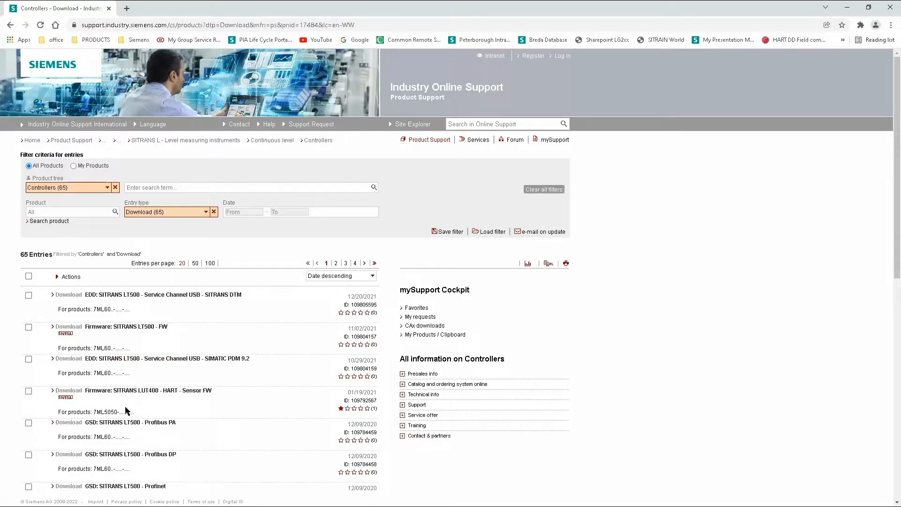
pyautogui.moveTo(125, 435)
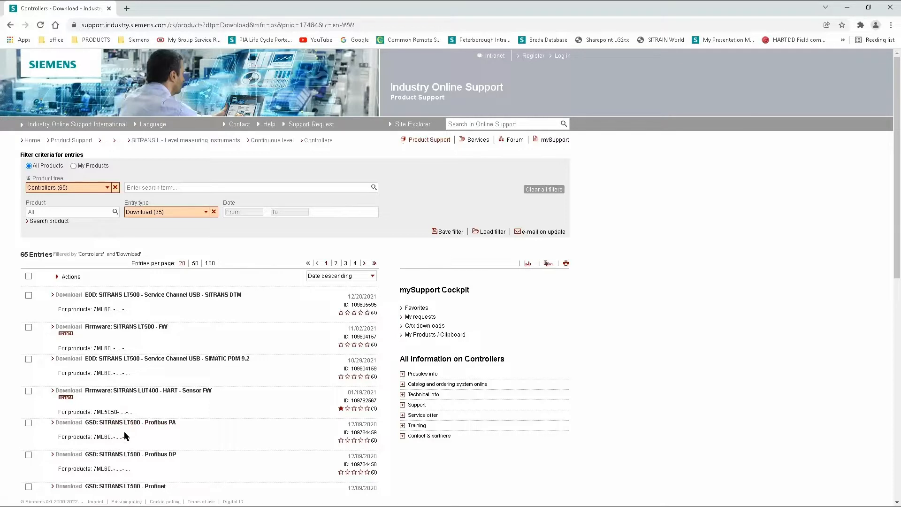
pyautogui.moveTo(129, 453)
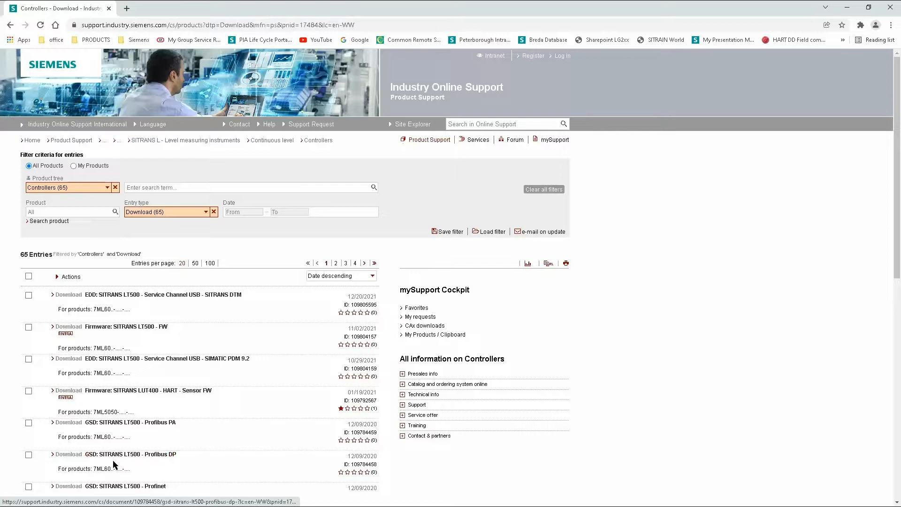
pyautogui.moveTo(117, 492)
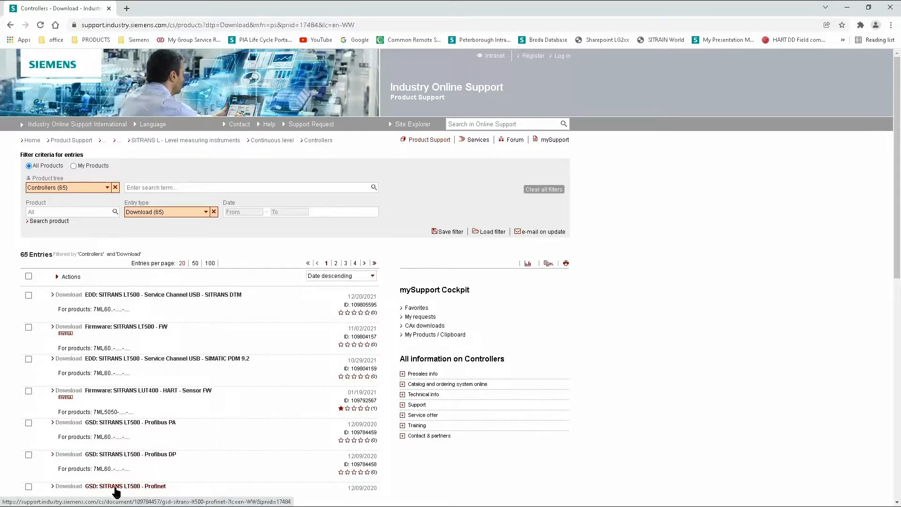
# Step: Open the 'GSD: SITRANS LT500 - Profinet' download entry listing its GSDML files
pyautogui.click(124, 486)
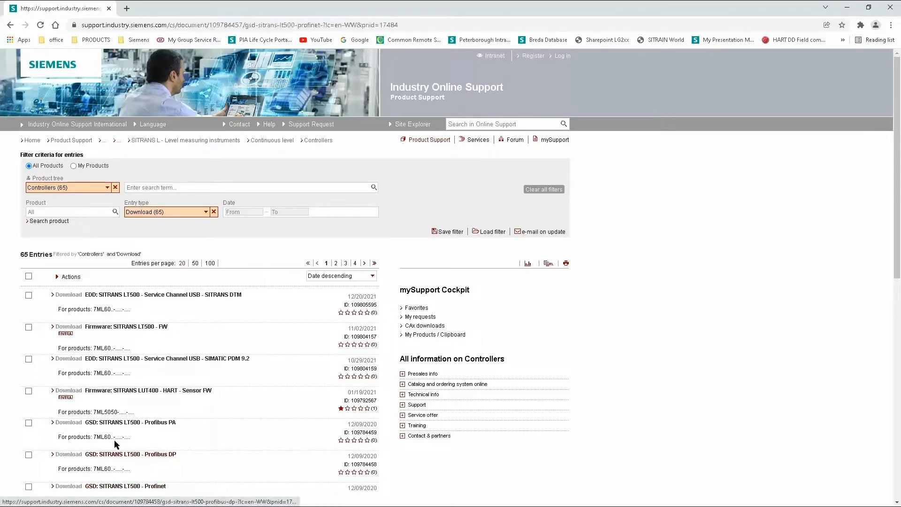
pyautogui.click(127, 486)
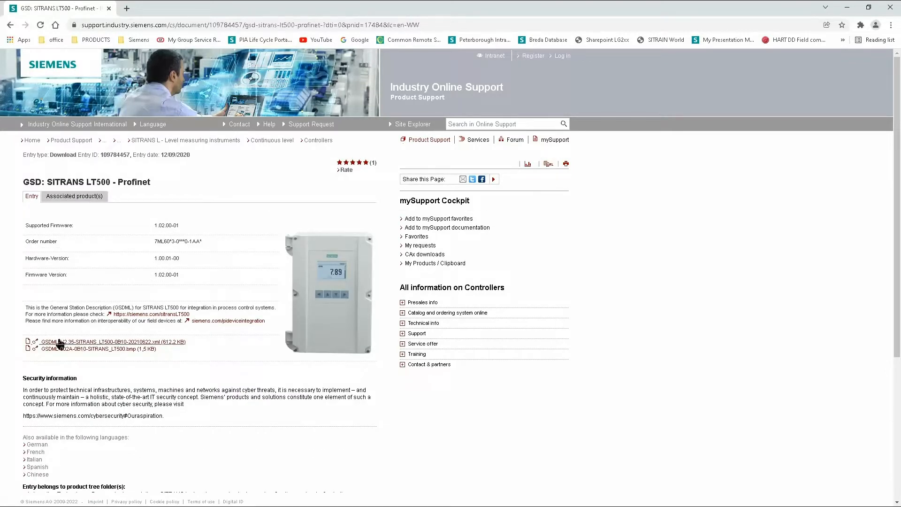
pyautogui.moveTo(89, 353)
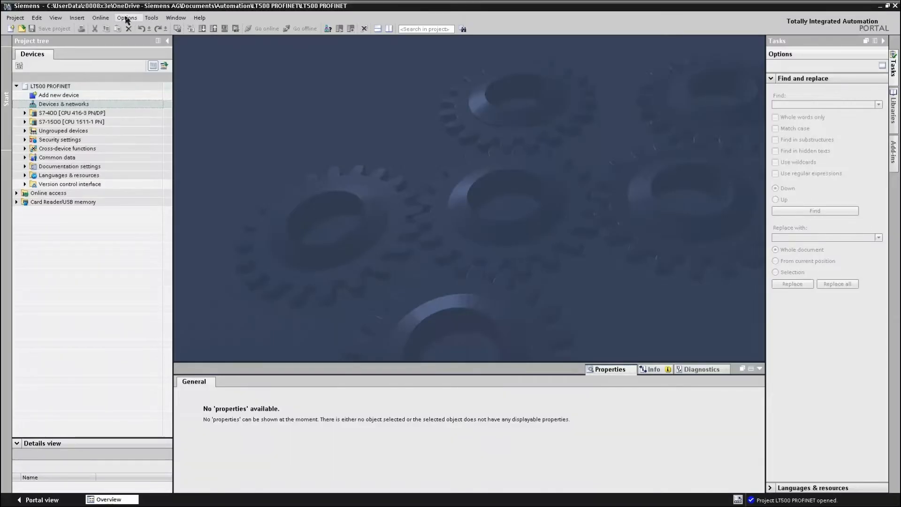
# Step: Install the checked LT500 GSD files through the GSD file manager, then close it
pyautogui.click(126, 17)
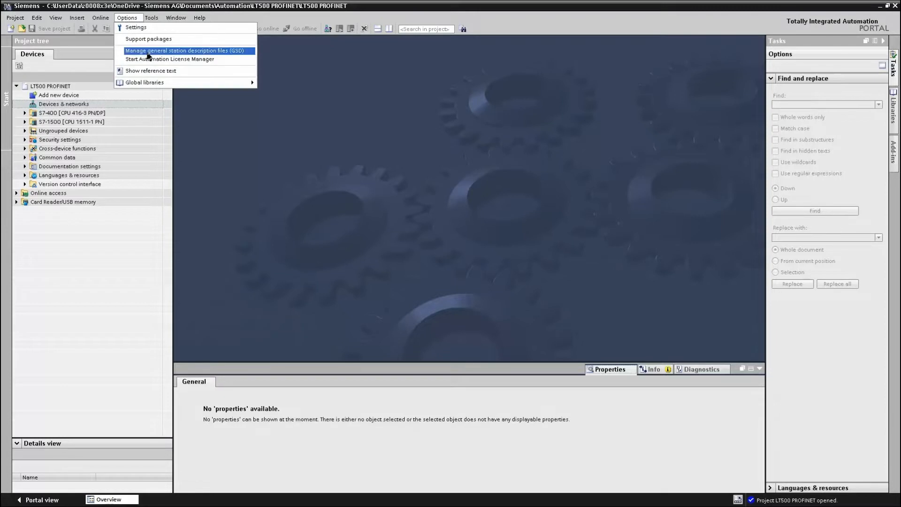
pyautogui.click(184, 51)
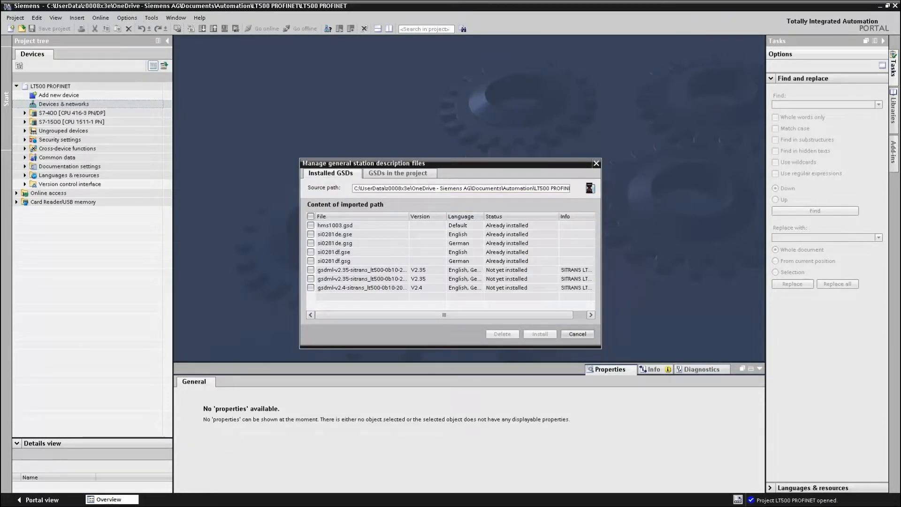
pyautogui.click(589, 187)
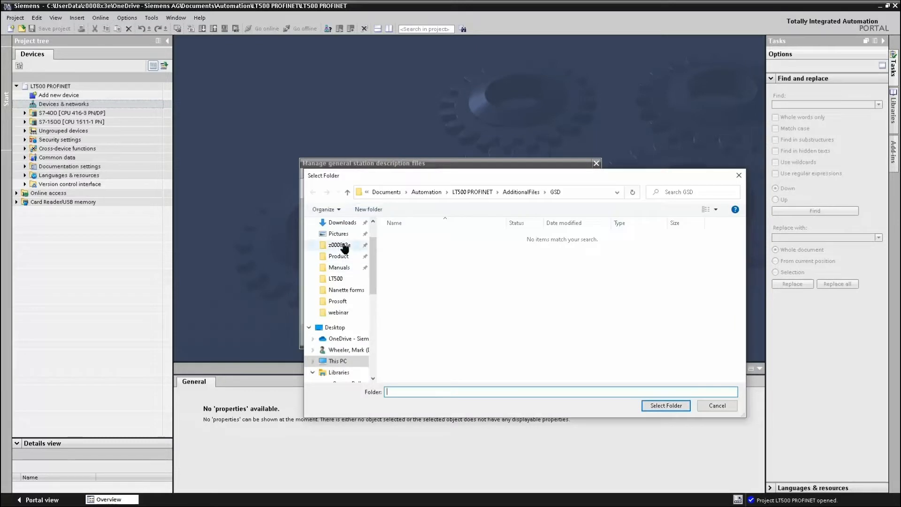
pyautogui.scroll(3)
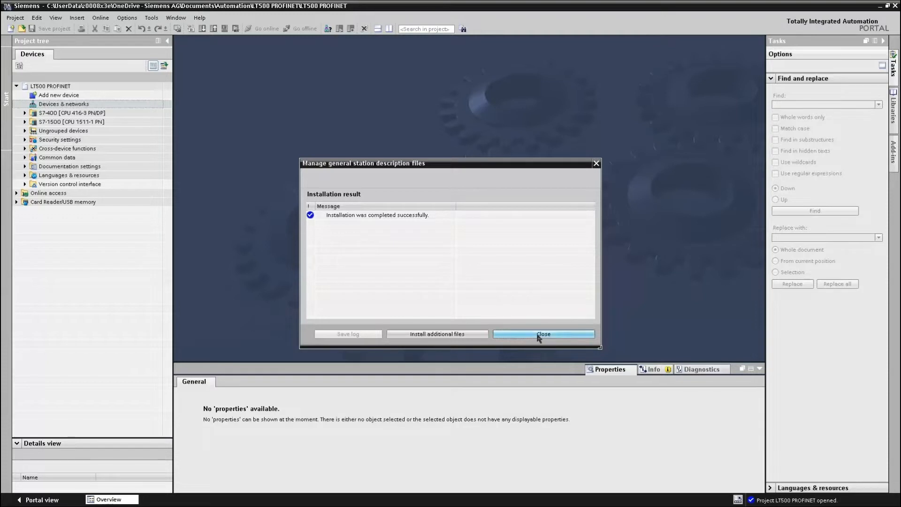
pyautogui.click(539, 334)
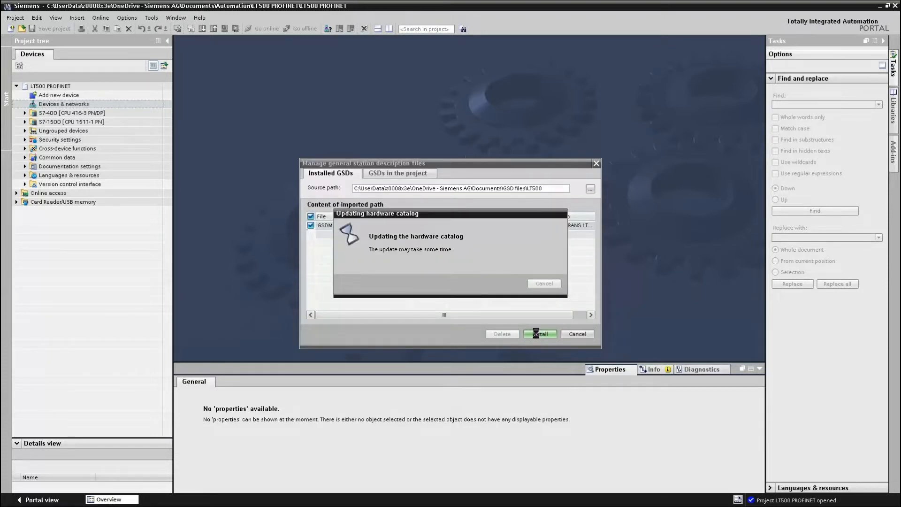
pyautogui.click(538, 333)
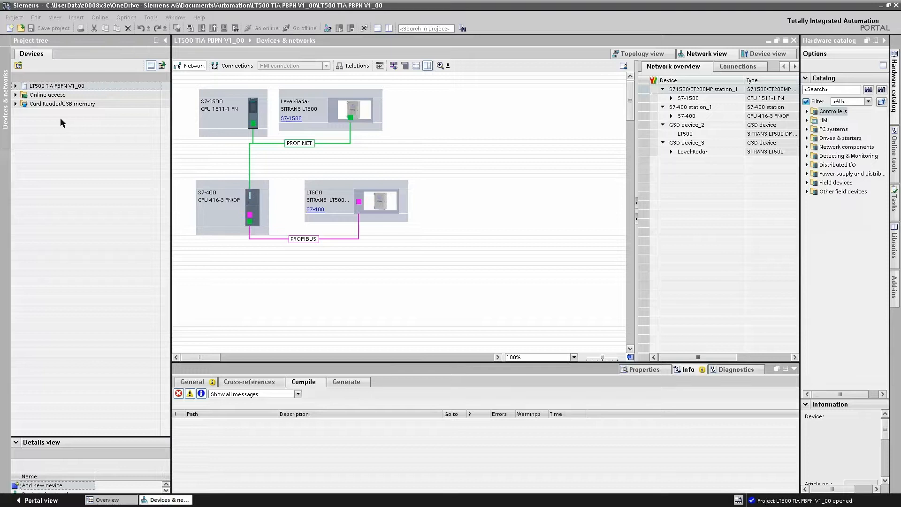
pyautogui.moveTo(16, 107)
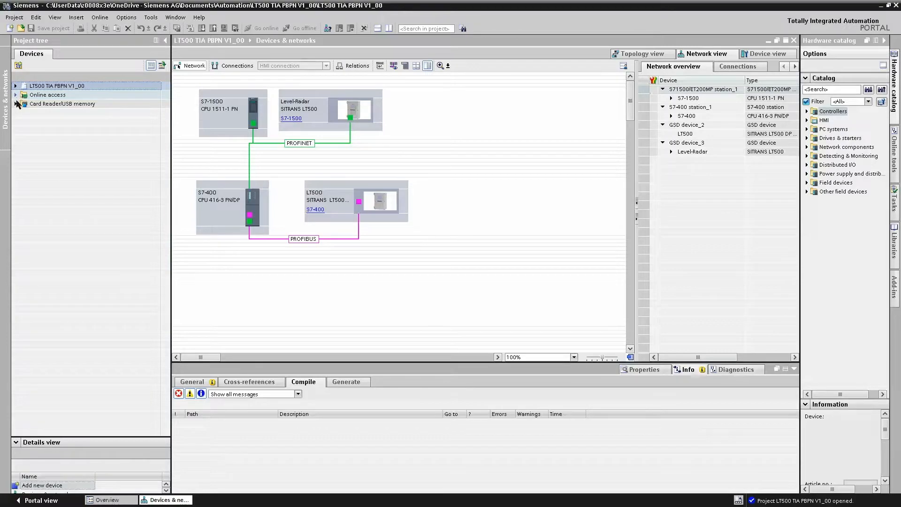
# Step: Update accessible devices under the Realtek USB GbE Family Controller online connection
pyautogui.click(16, 94)
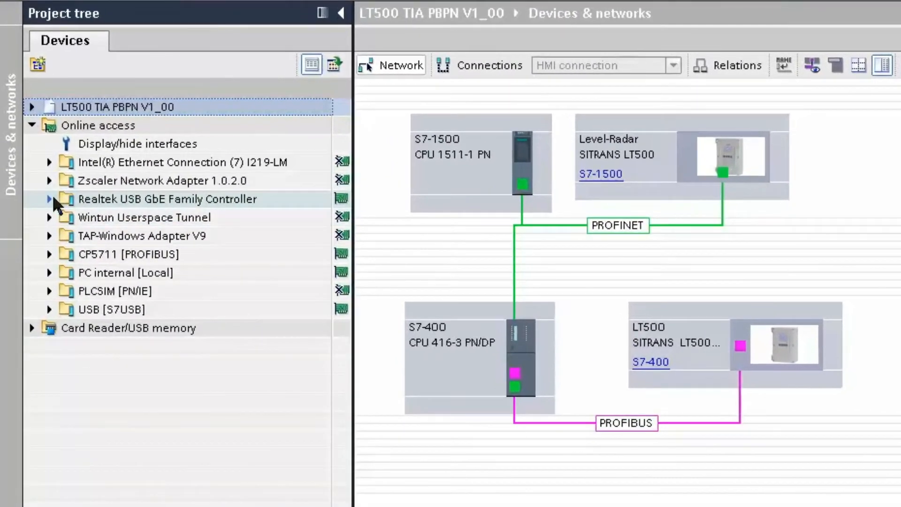
pyautogui.click(49, 199)
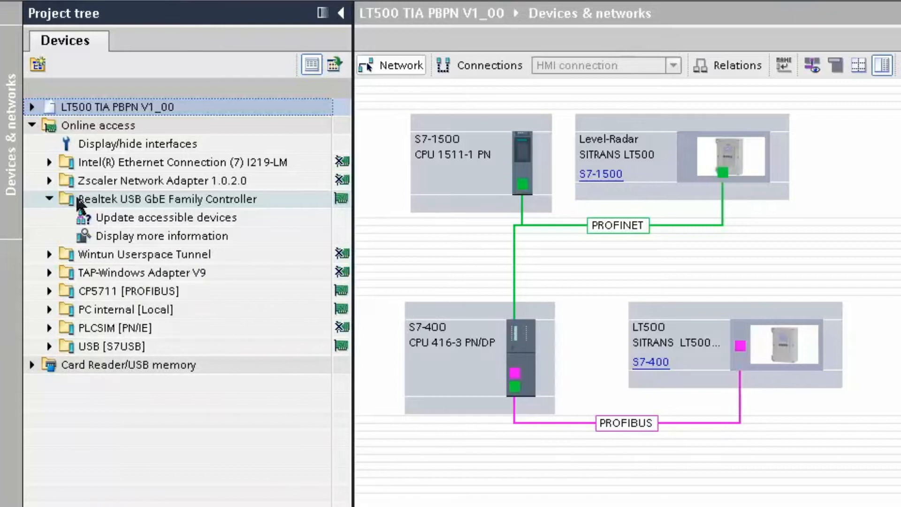
pyautogui.moveTo(287, 225)
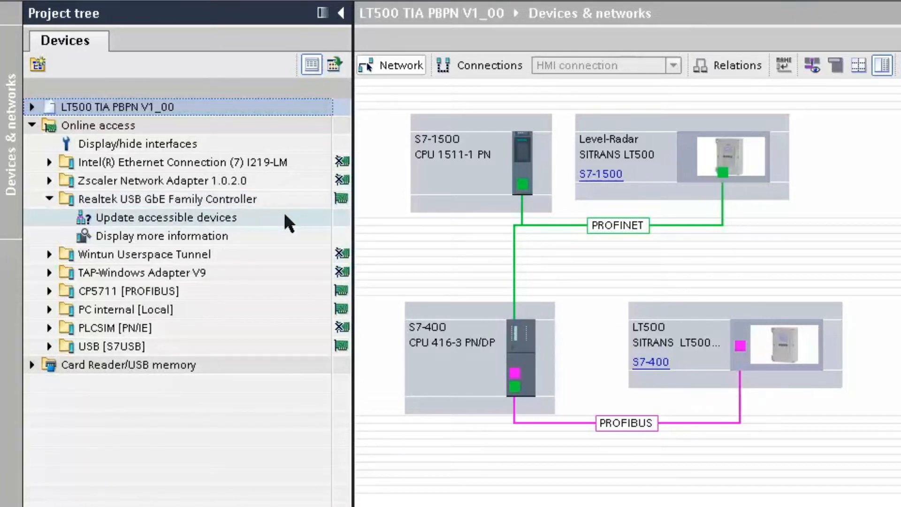
pyautogui.click(165, 217)
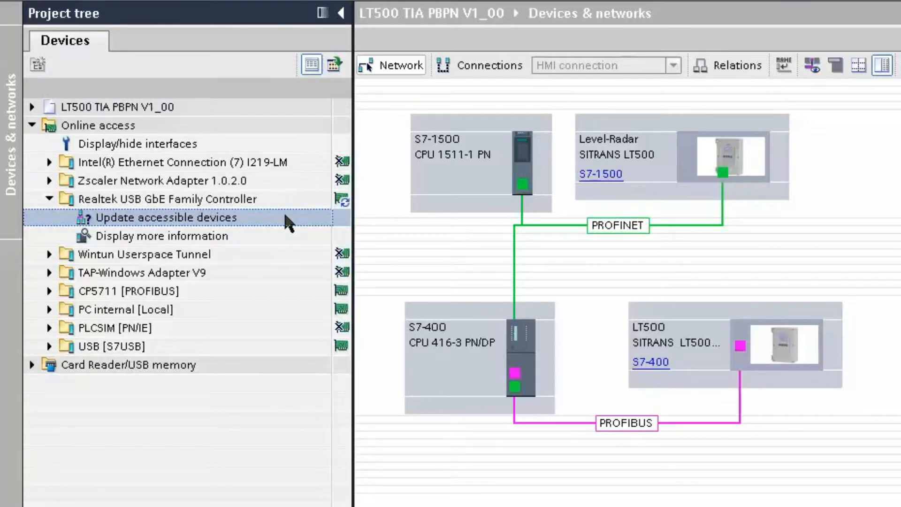
pyautogui.click(169, 217)
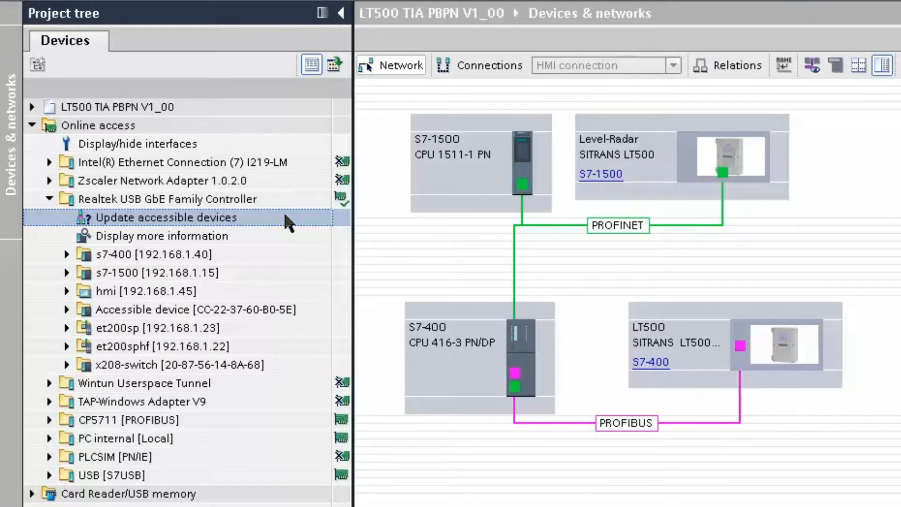
pyautogui.moveTo(282, 273)
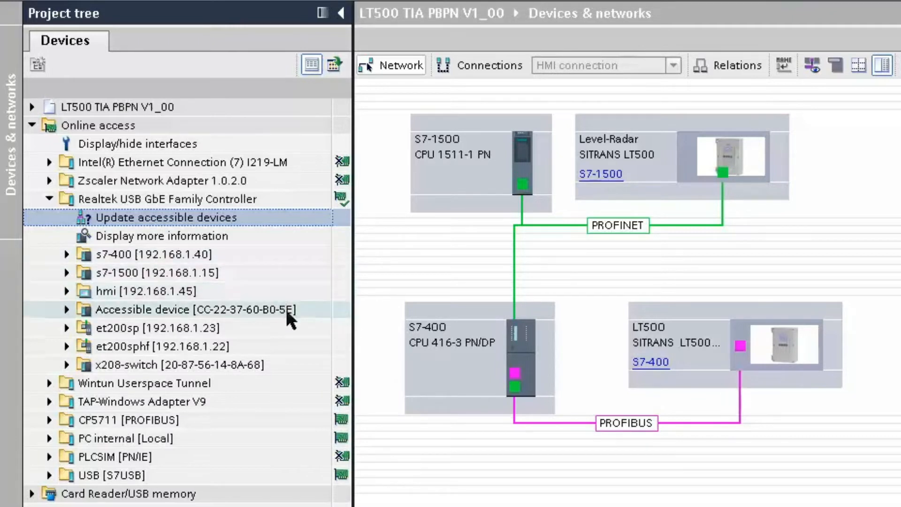
pyautogui.moveTo(322, 321)
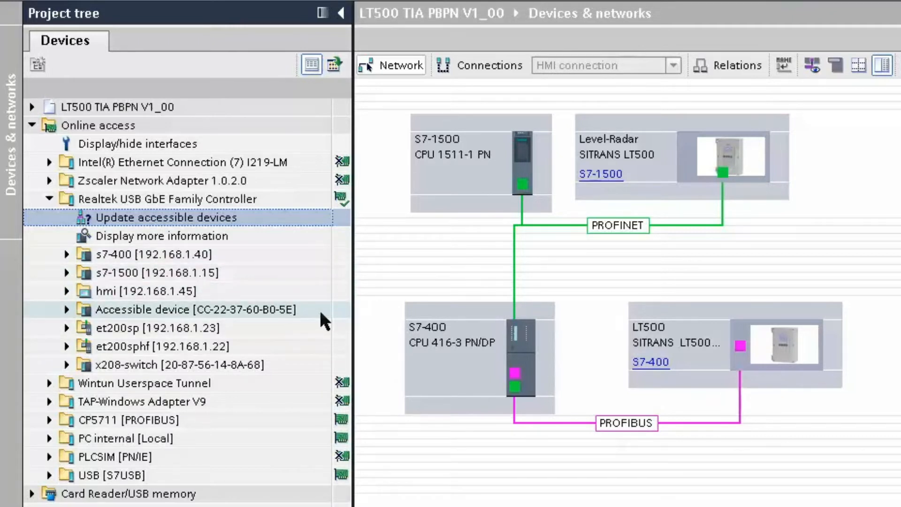
pyautogui.moveTo(287, 320)
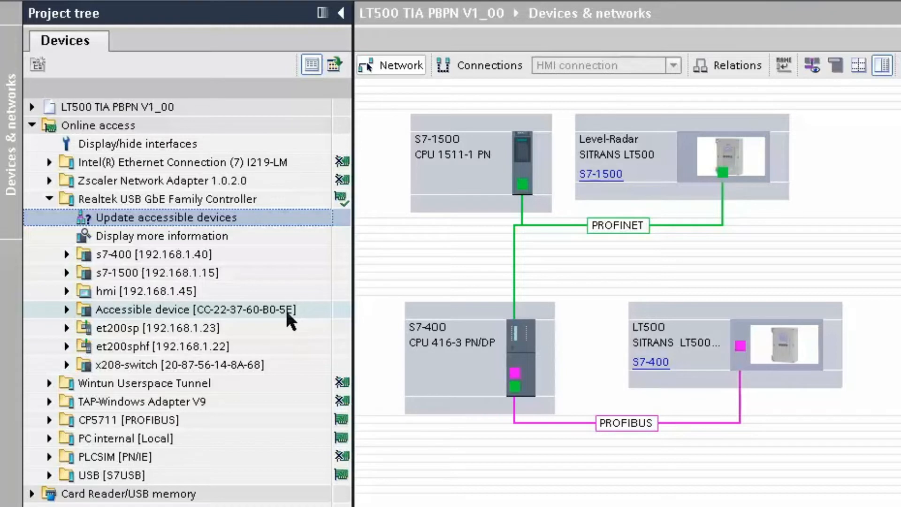
pyautogui.moveTo(309, 321)
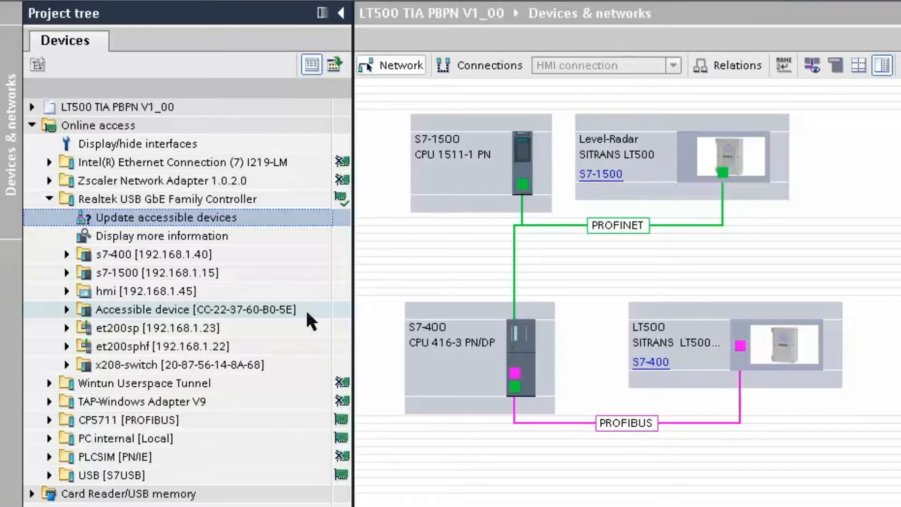
pyautogui.moveTo(66, 319)
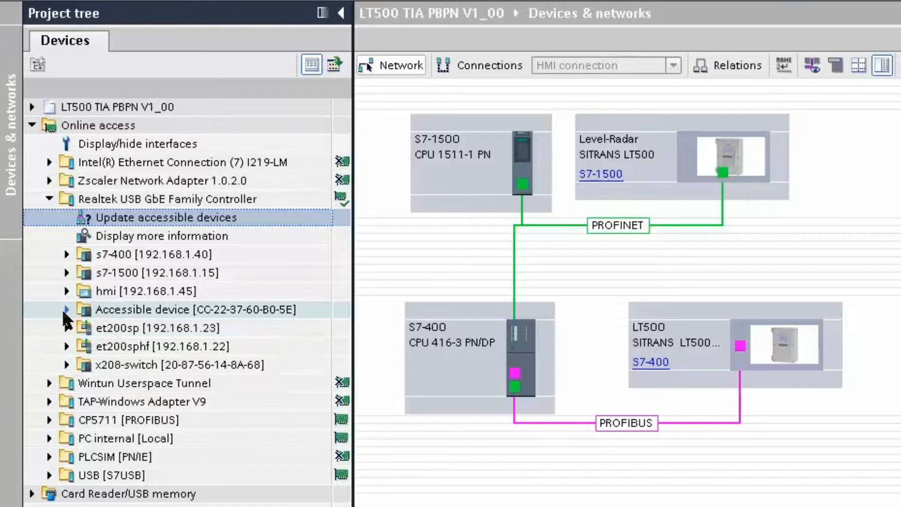
# Step: Assign the PROFINET device name 'LT500' through Online & diagnostics functions
pyautogui.click(66, 309)
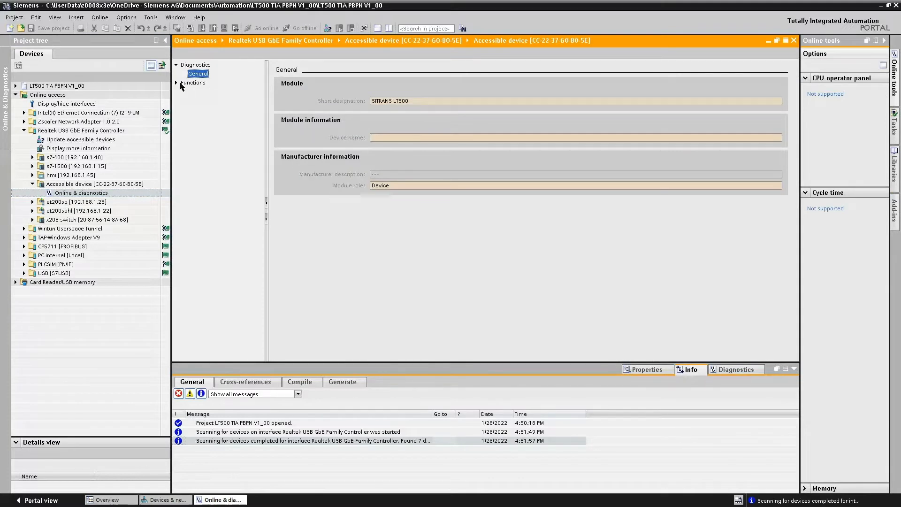
pyautogui.click(177, 82)
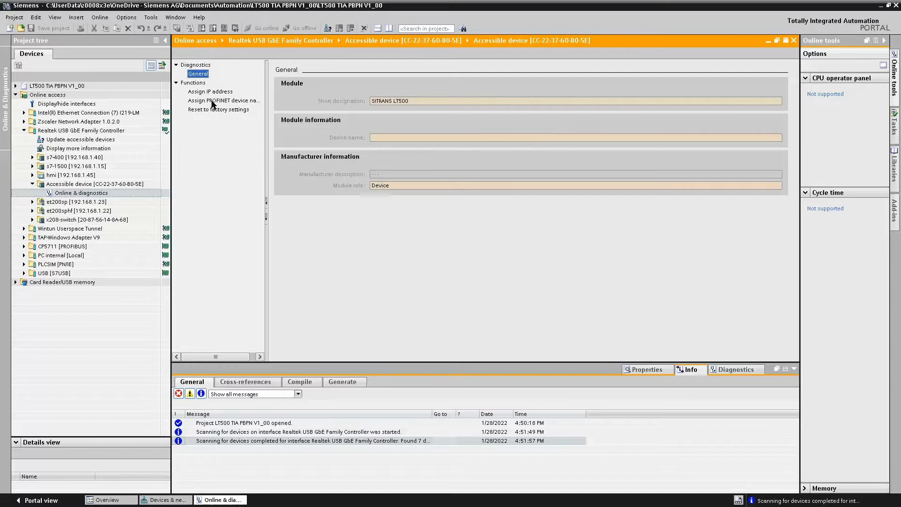
pyautogui.click(223, 100)
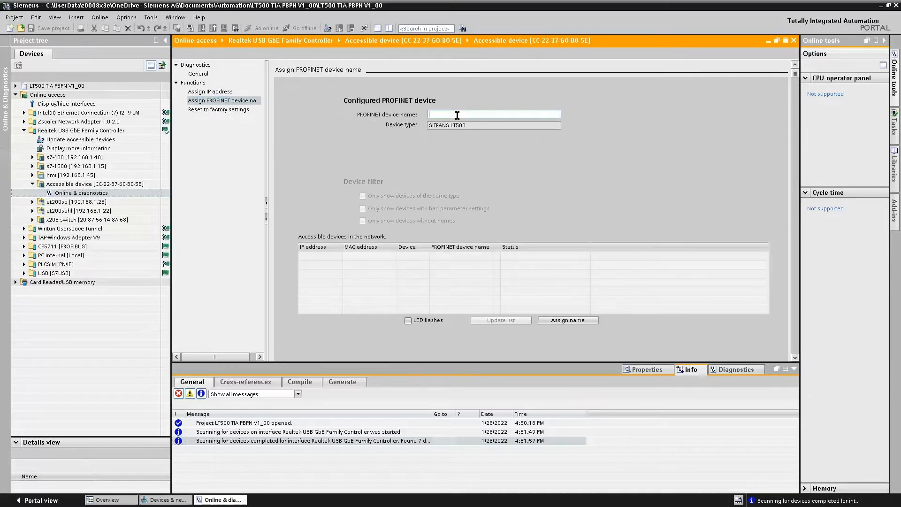
pyautogui.write('L')
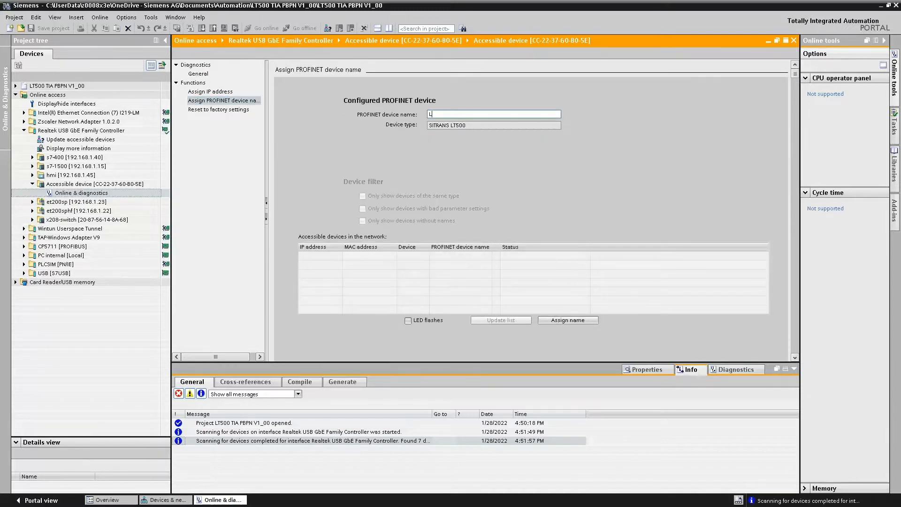
pyautogui.write('T500')
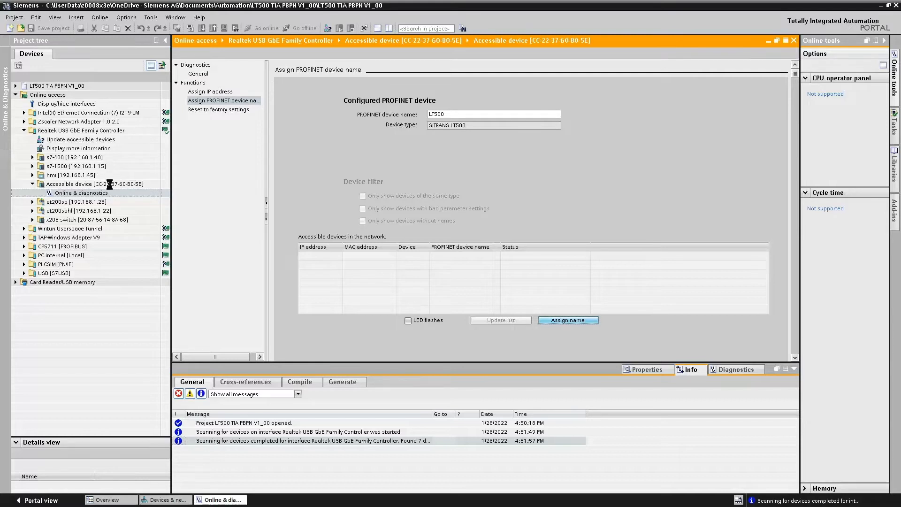
pyautogui.click(567, 320)
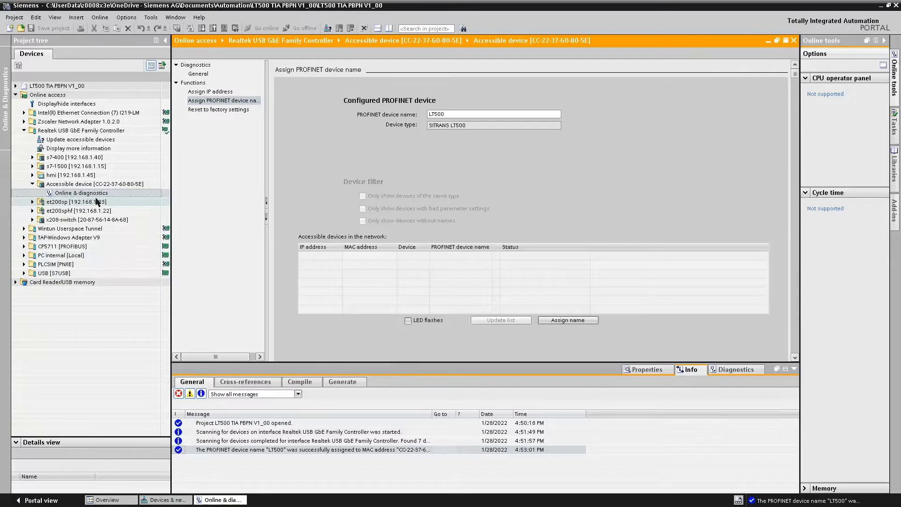
pyautogui.click(81, 139)
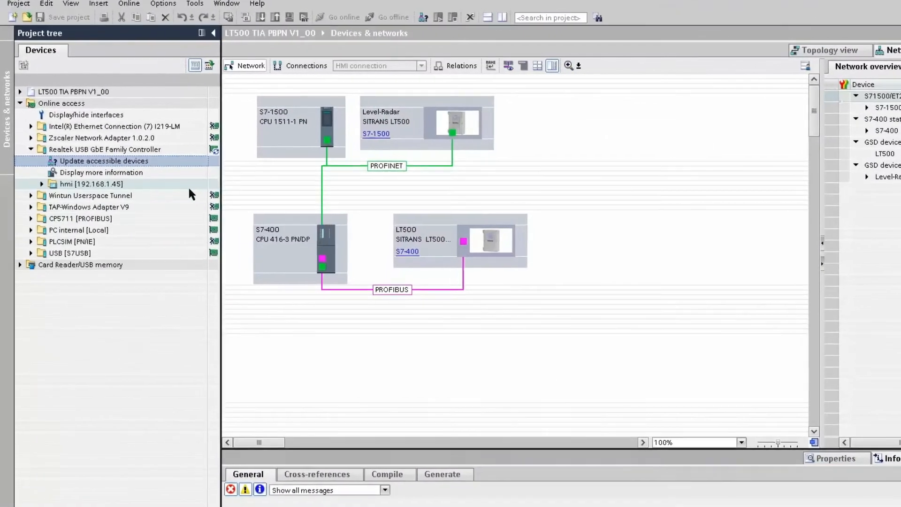
# Step: Rescan the Realtek USB adapter so lt500 [CC-22-37-60-B0-5E] is listed
pyautogui.click(101, 161)
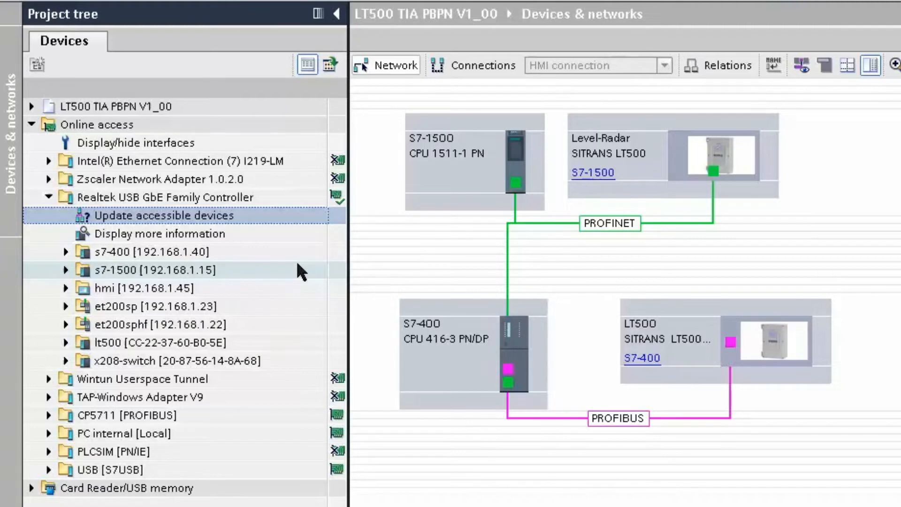
pyautogui.moveTo(293, 337)
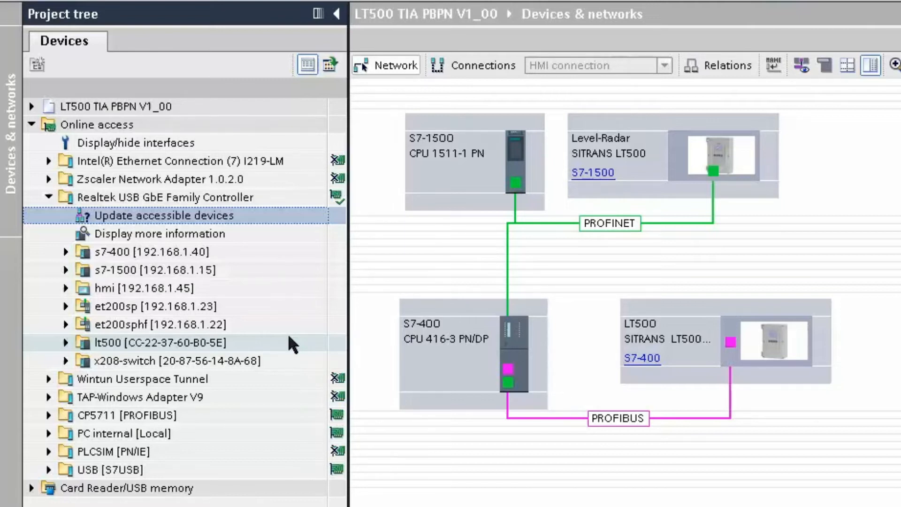
pyautogui.moveTo(293, 355)
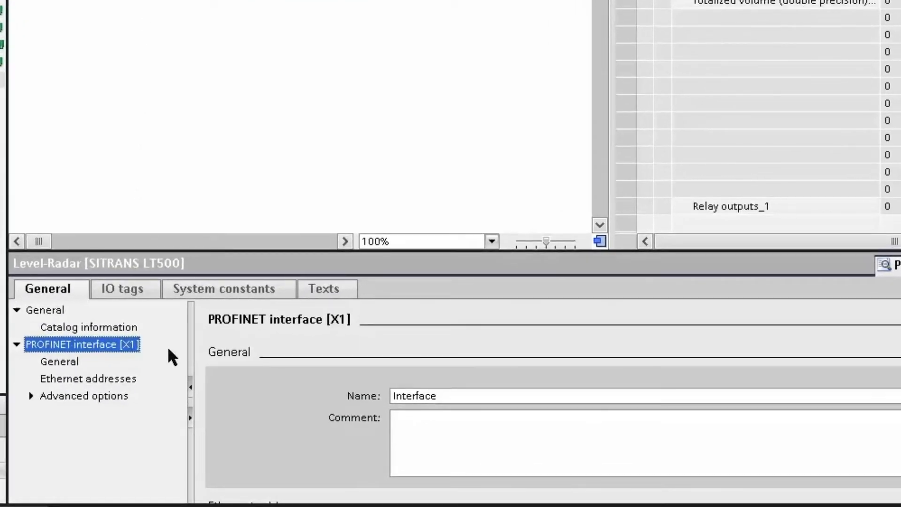
pyautogui.moveTo(255, 417)
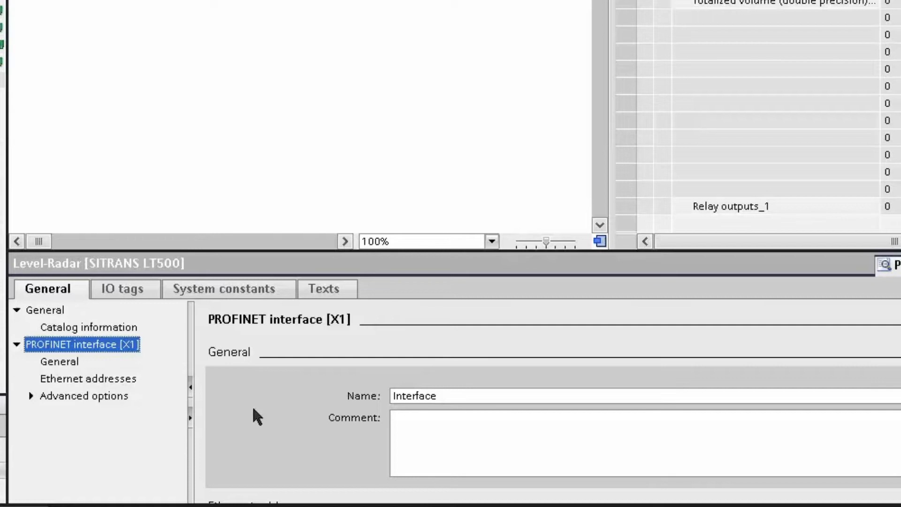
# Step: Scroll Level-Radar's PROFINET interface properties to IP 192.168.1.77 and device name lt500
pyautogui.scroll(-3)
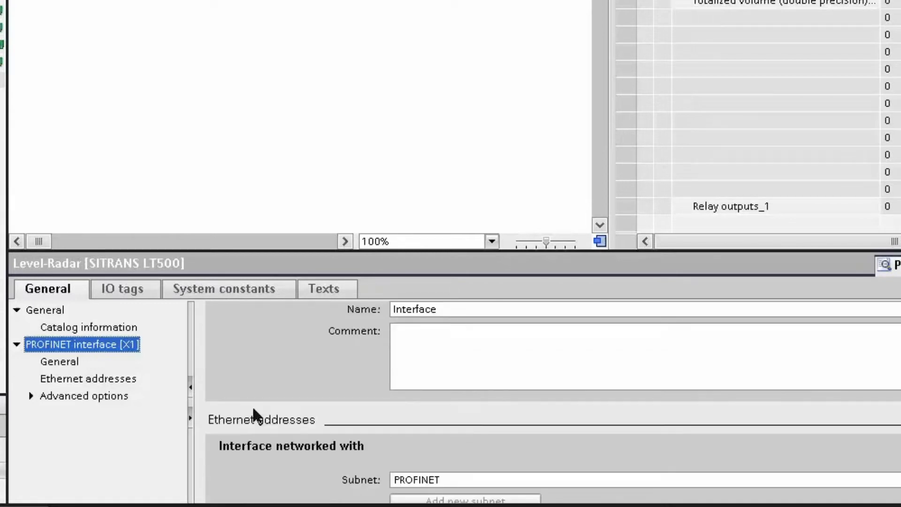
pyautogui.scroll(-3)
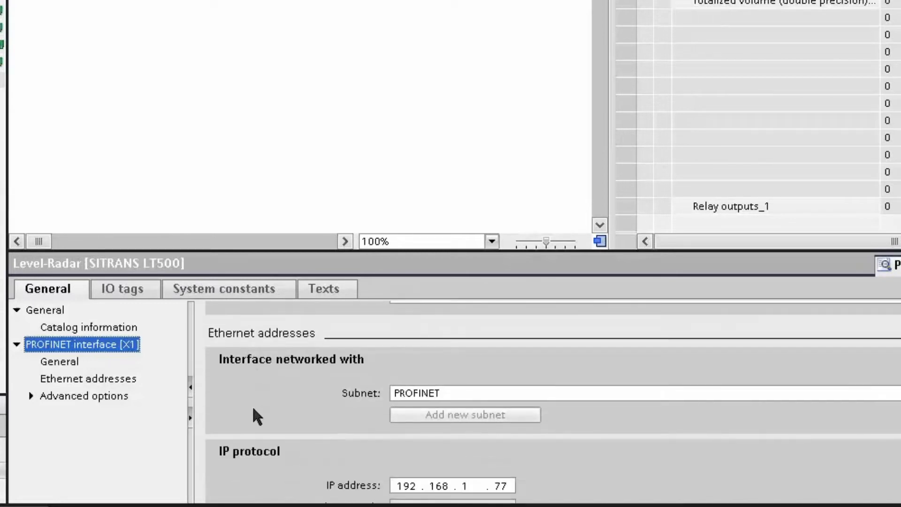
pyautogui.scroll(-3)
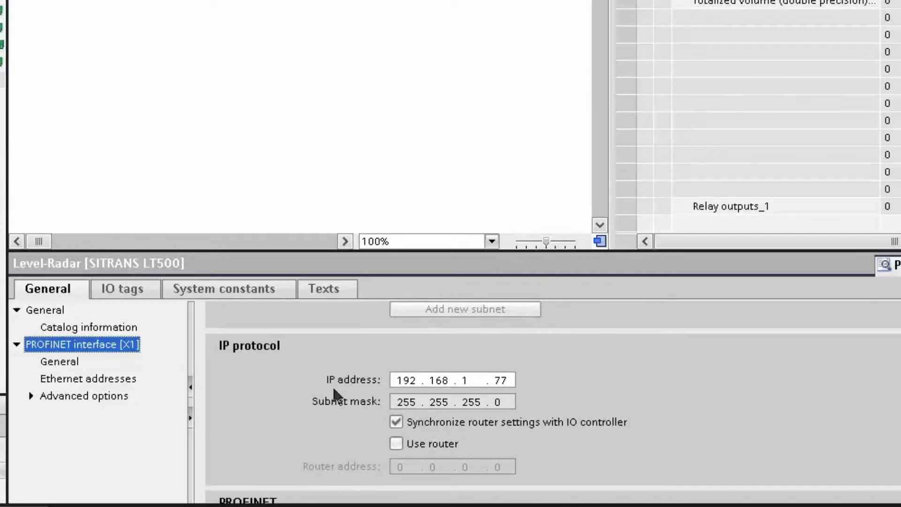
pyautogui.moveTo(532, 458)
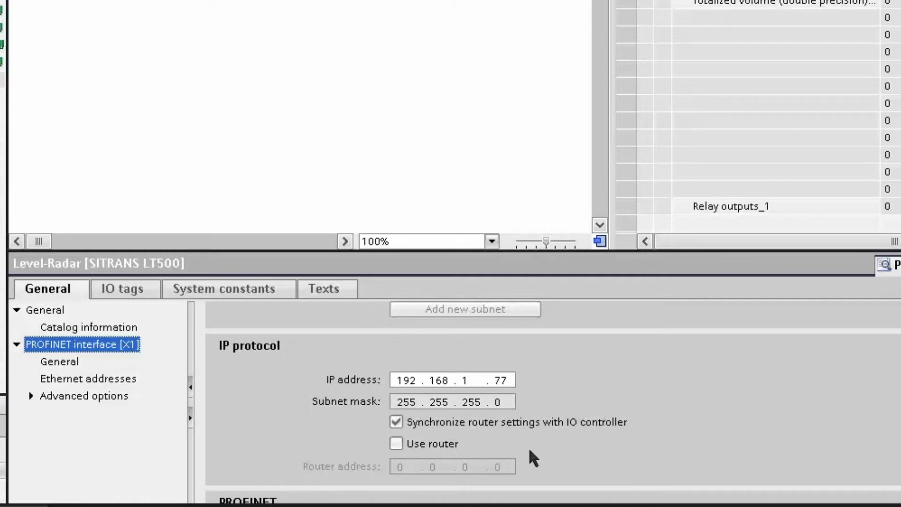
pyautogui.moveTo(305, 451)
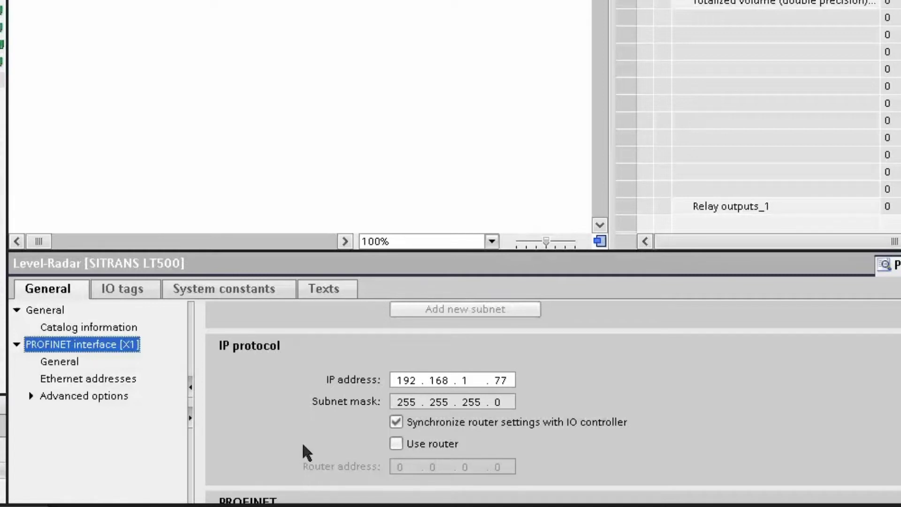
pyautogui.scroll(-3)
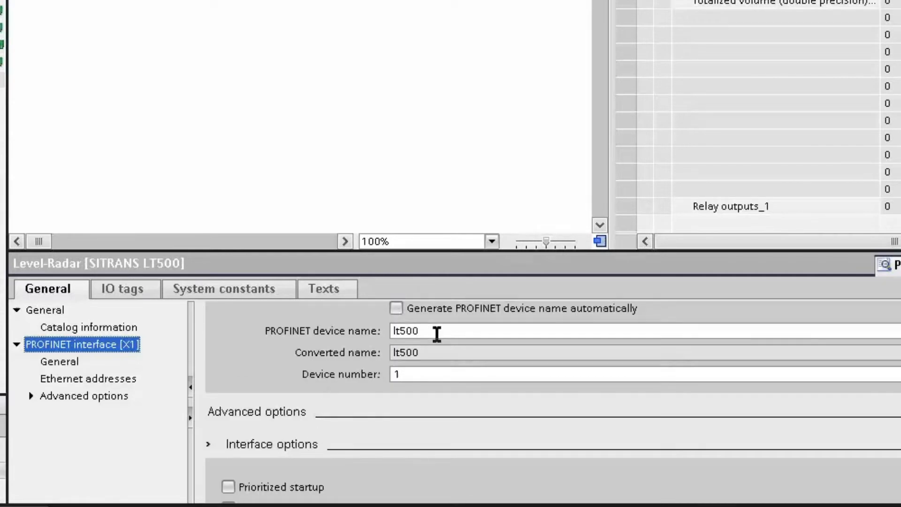
pyautogui.moveTo(407, 342)
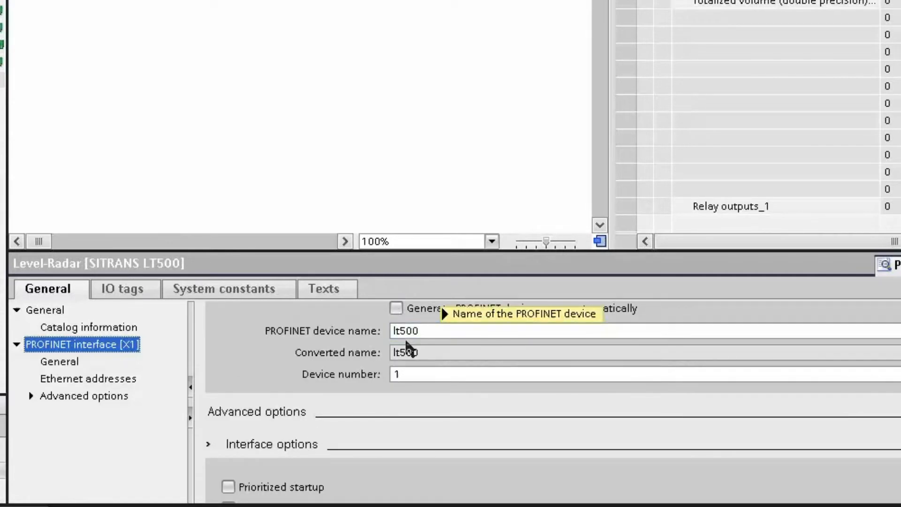
pyautogui.moveTo(319, 342)
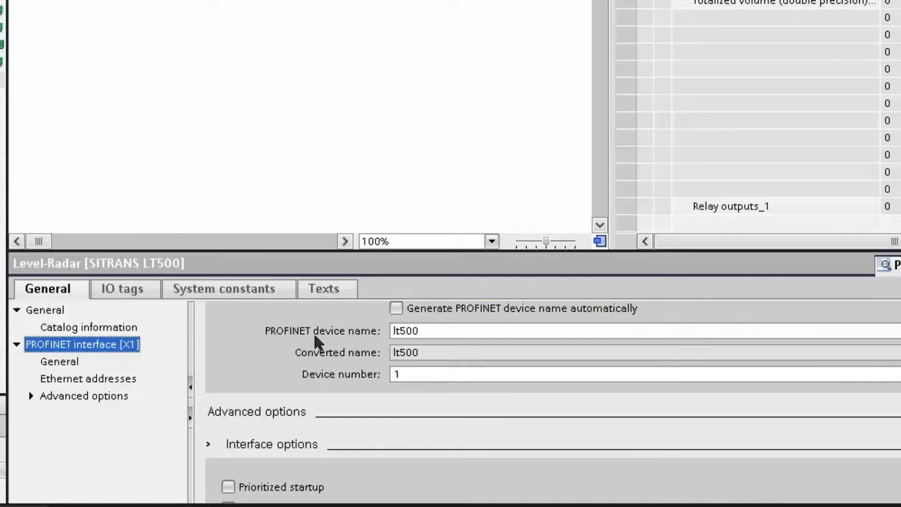
pyautogui.moveTo(288, 343)
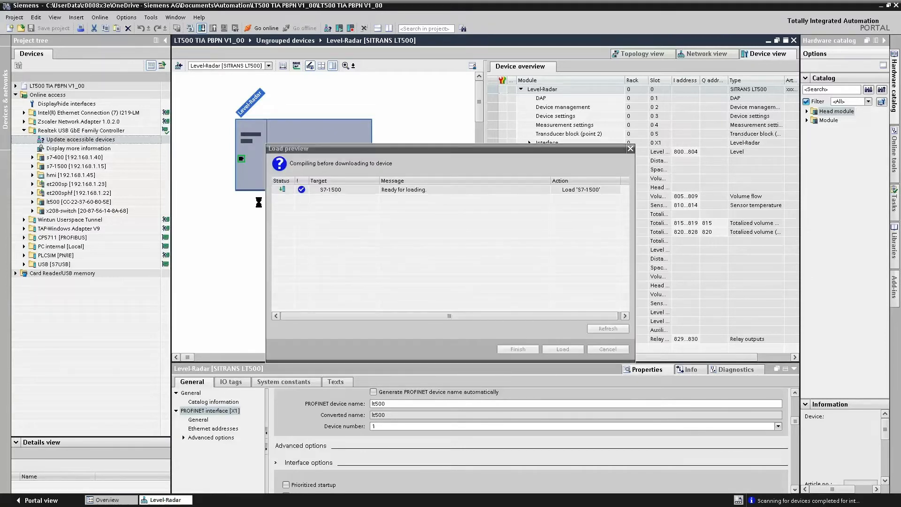
# Step: Download the hardware configuration to the S7-1500 and start the module
pyautogui.click(561, 349)
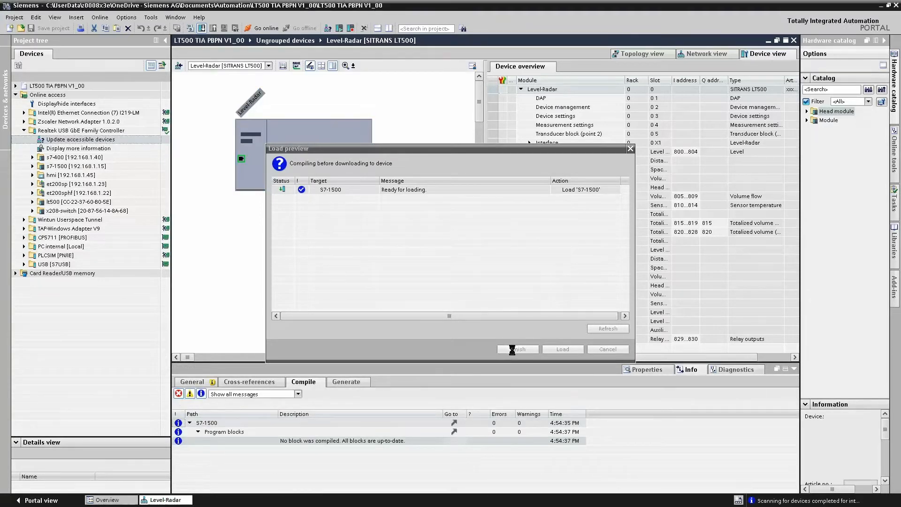
pyautogui.click(561, 348)
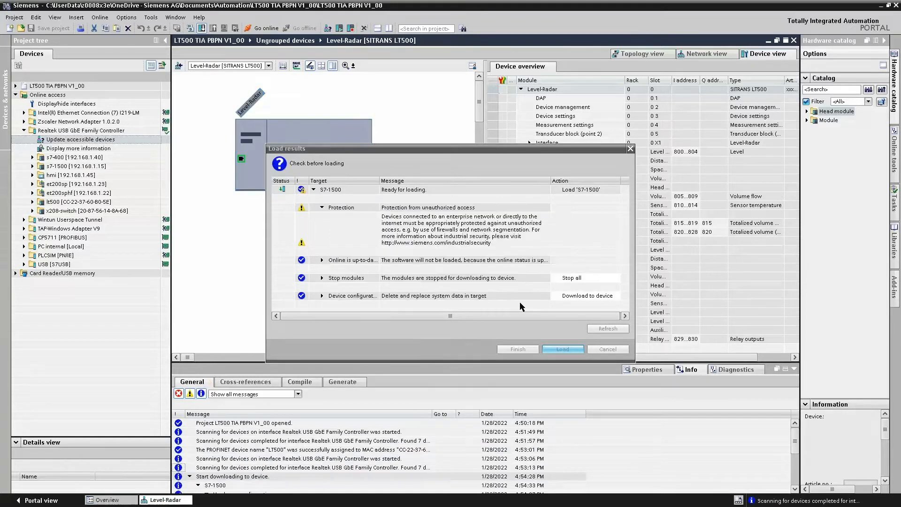
pyautogui.click(562, 348)
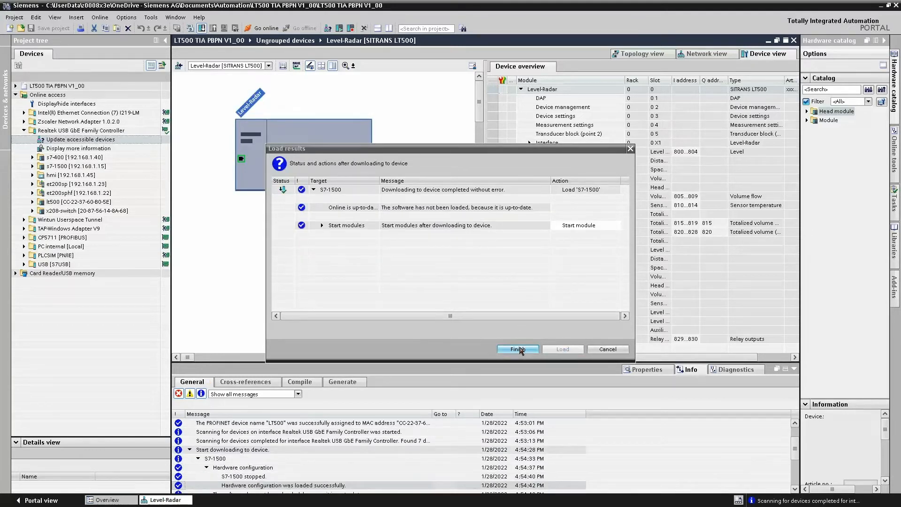
pyautogui.click(516, 349)
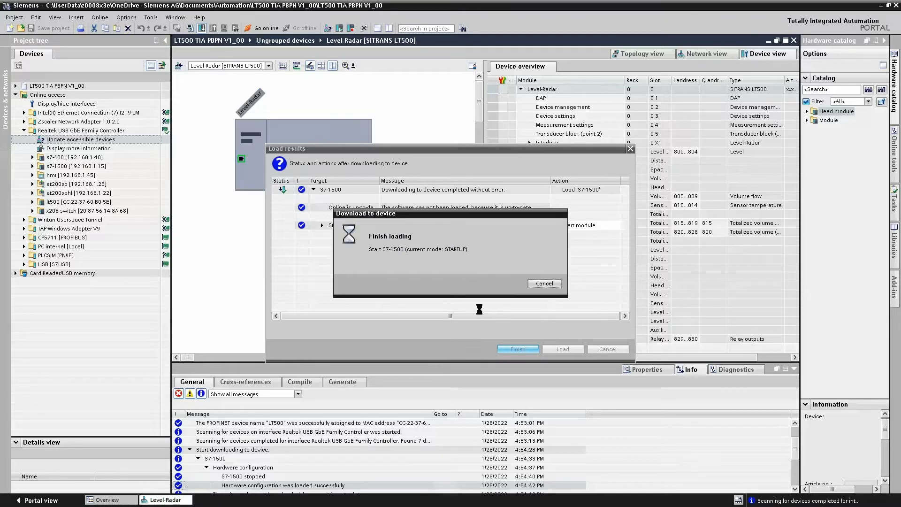
pyautogui.click(516, 349)
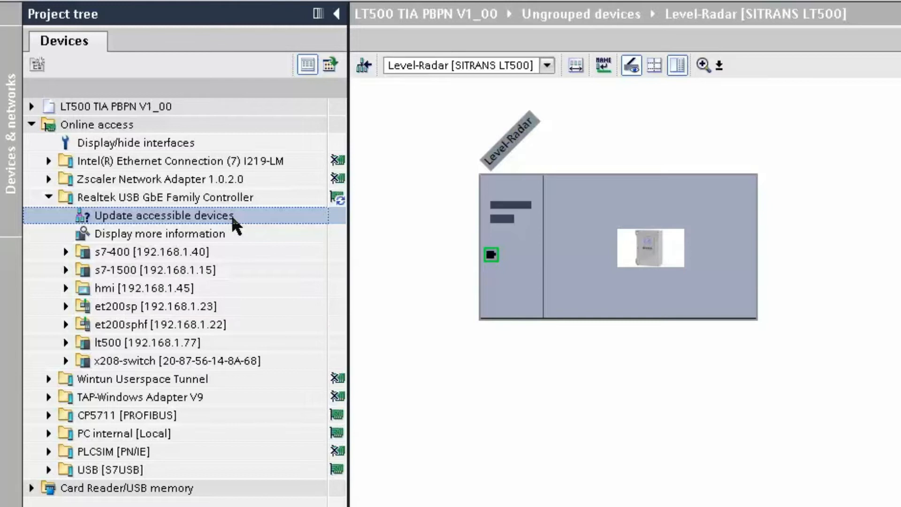
pyautogui.moveTo(276, 299)
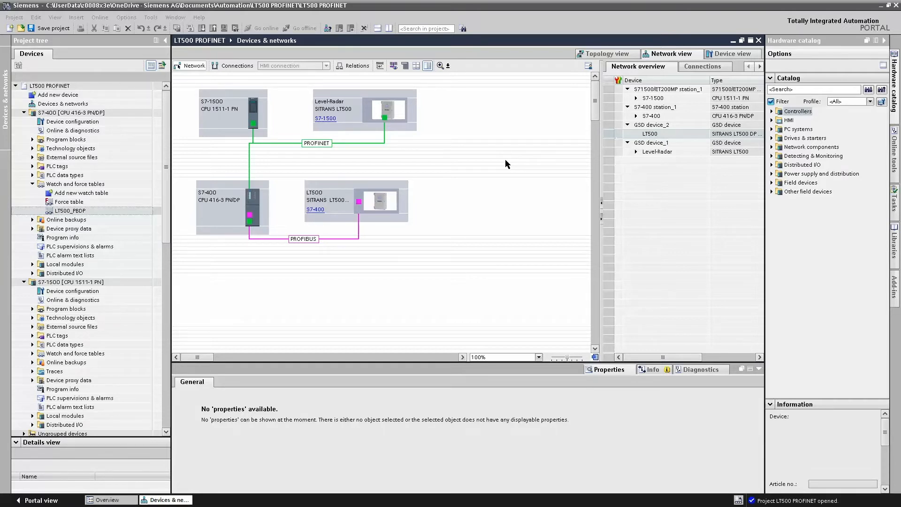
pyautogui.moveTo(458, 170)
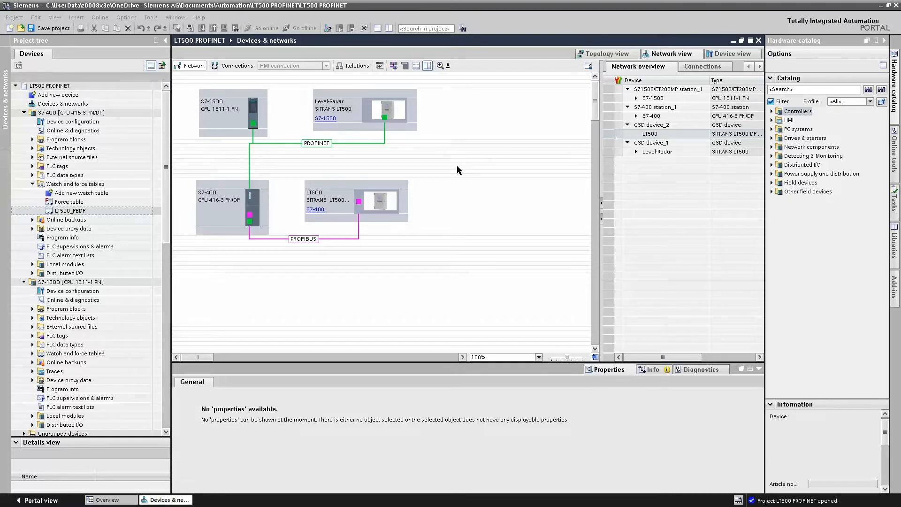
pyautogui.moveTo(435, 148)
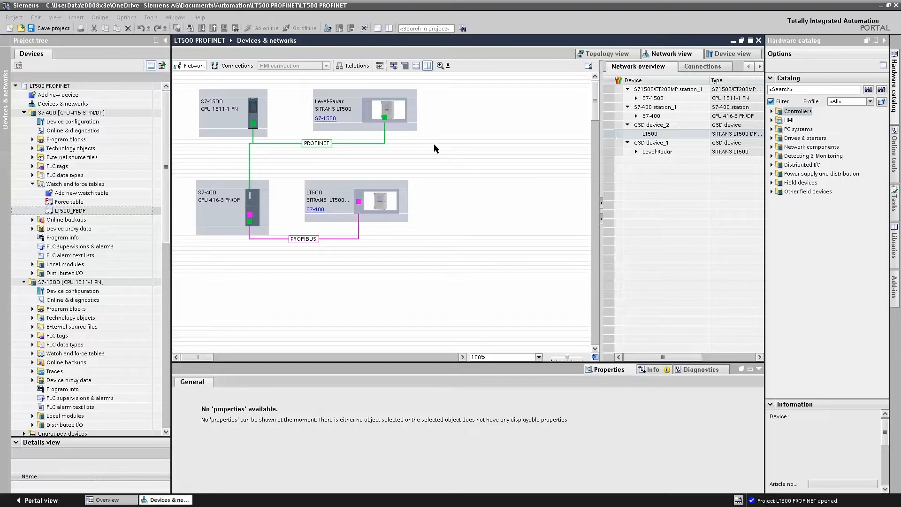
# Step: Open the Level-Radar SITRANS LT500 in Device view with its Device overview
pyautogui.click(384, 109)
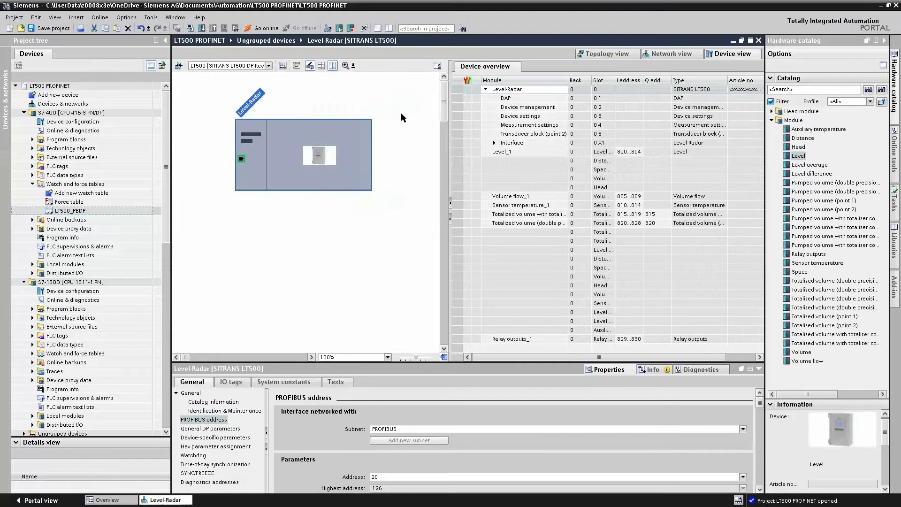
# Step: Add a Level module from the catalog as Level_2 with input addresses 0…4
pyautogui.click(510, 143)
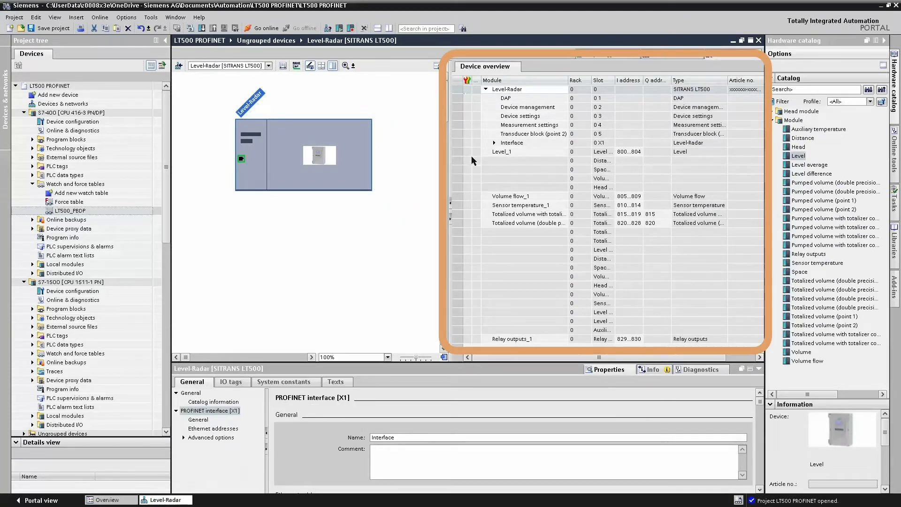
pyautogui.moveTo(468, 193)
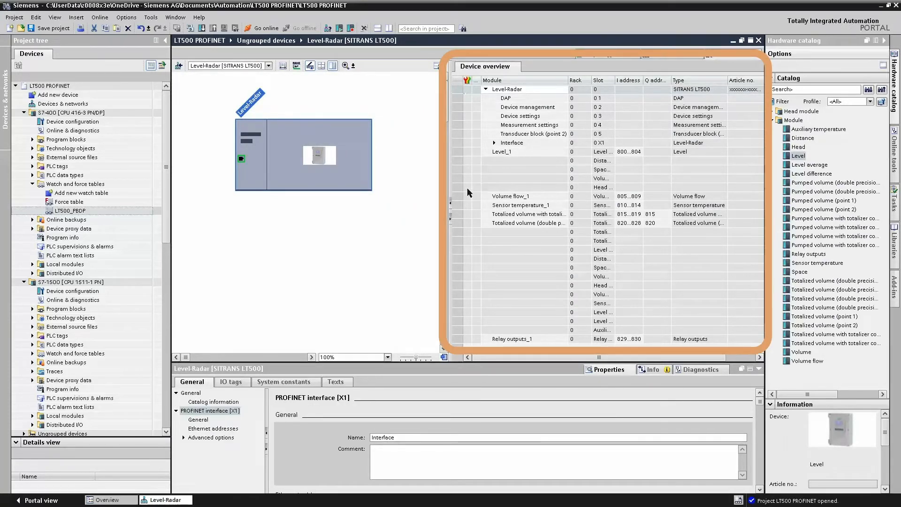
pyautogui.moveTo(474, 214)
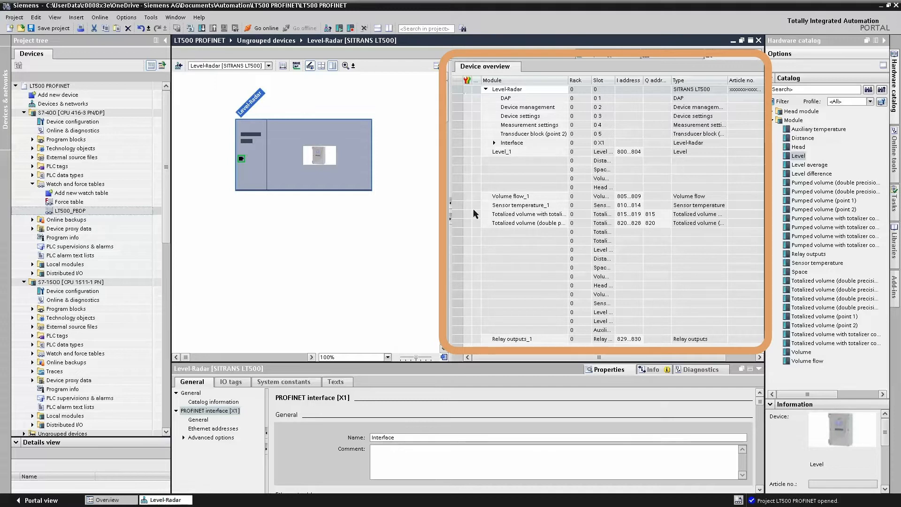
pyautogui.moveTo(476, 260)
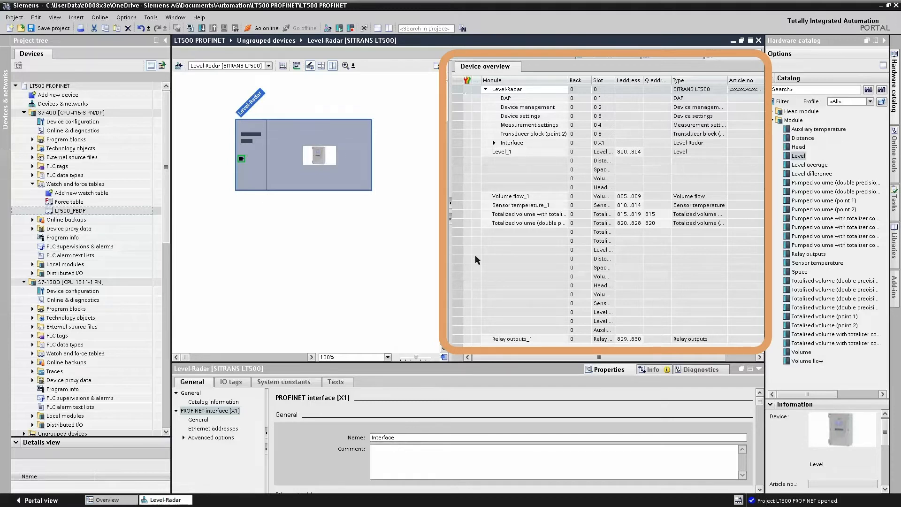
pyautogui.moveTo(493, 258)
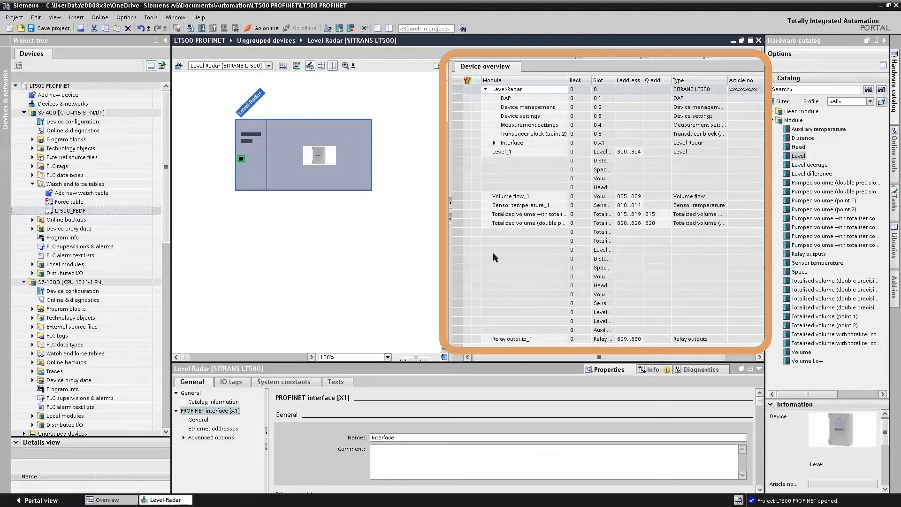
pyautogui.moveTo(689, 241)
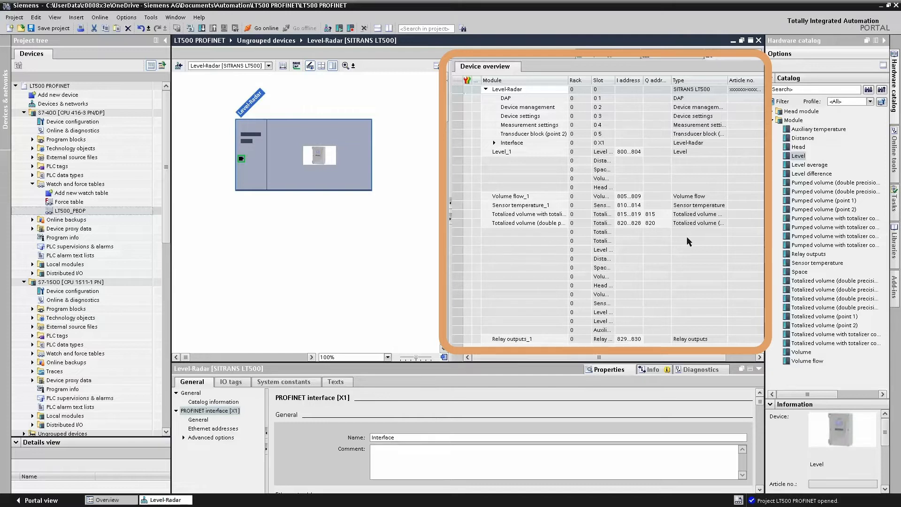
pyautogui.click(798, 156)
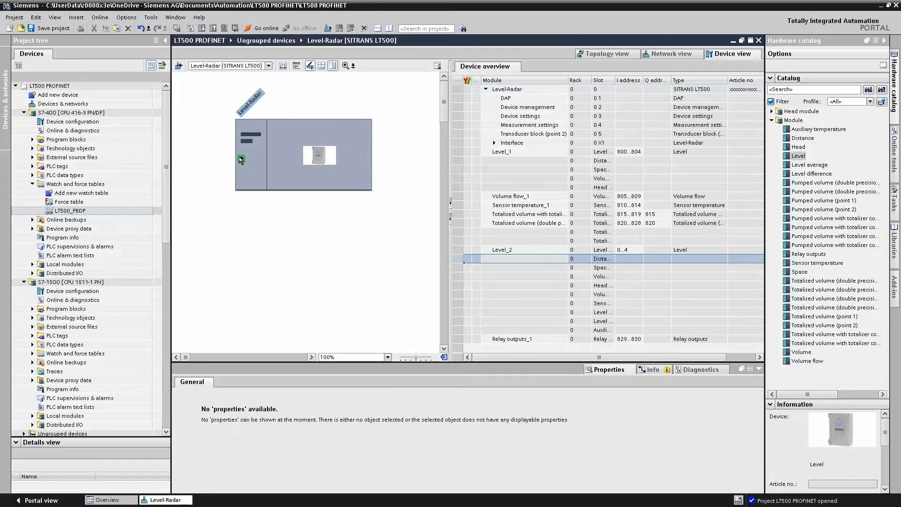
pyautogui.click(241, 158)
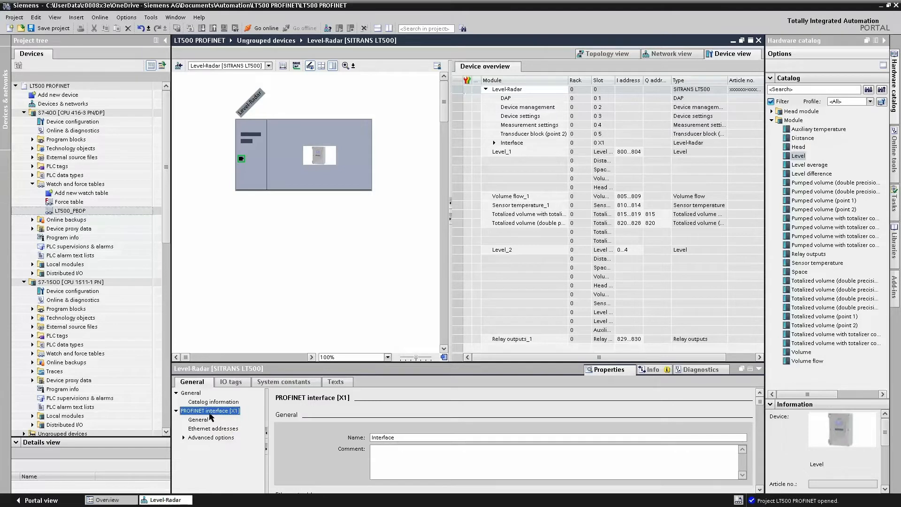
# Step: Confirm PROFINET interface X1 uses IP 192.168.1.77 and device name lt500, then return to Network view
pyautogui.scroll(-3)
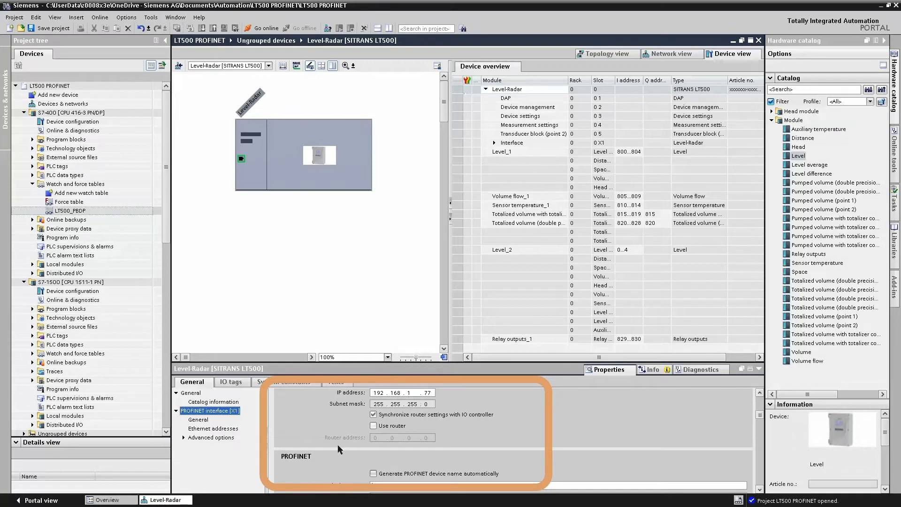
pyautogui.scroll(-3)
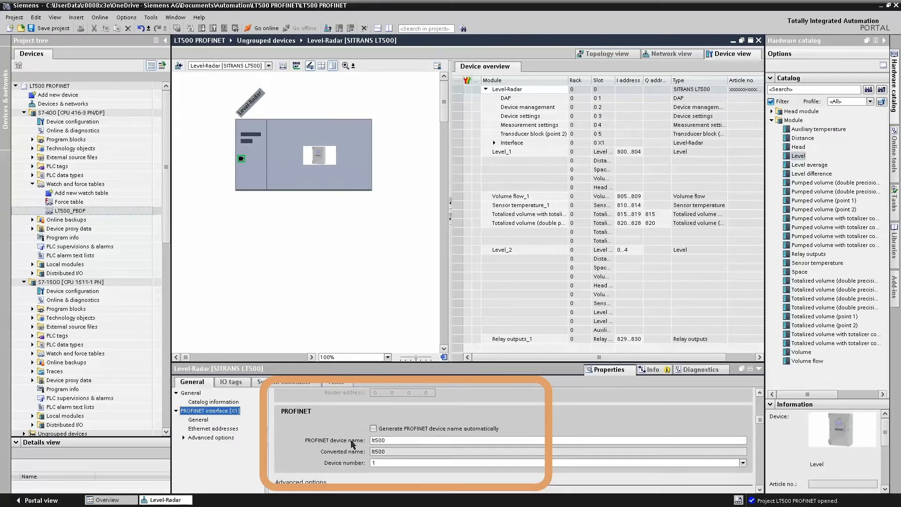
pyautogui.moveTo(423, 440)
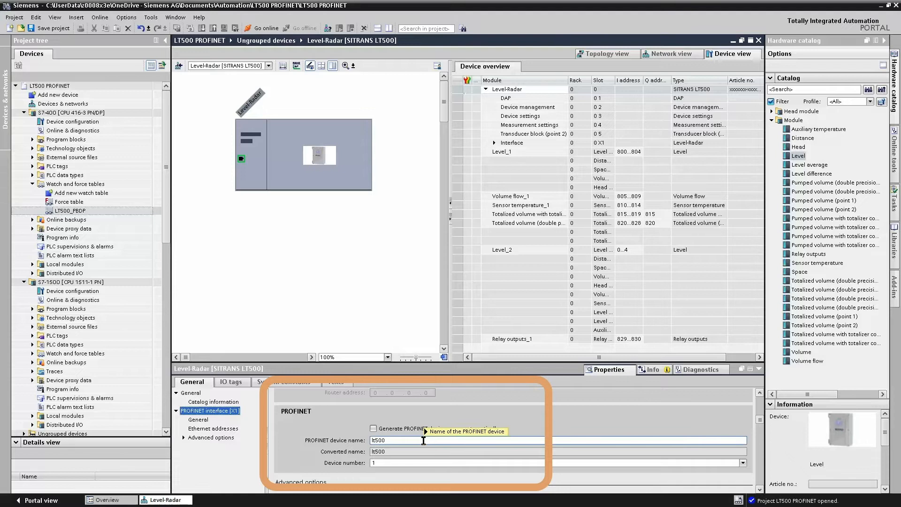
pyautogui.moveTo(424, 440)
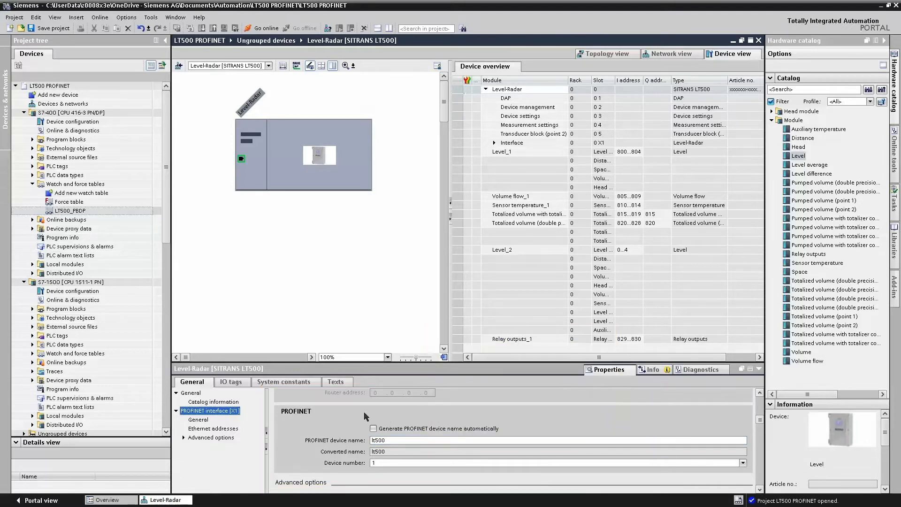
pyautogui.moveTo(354, 267)
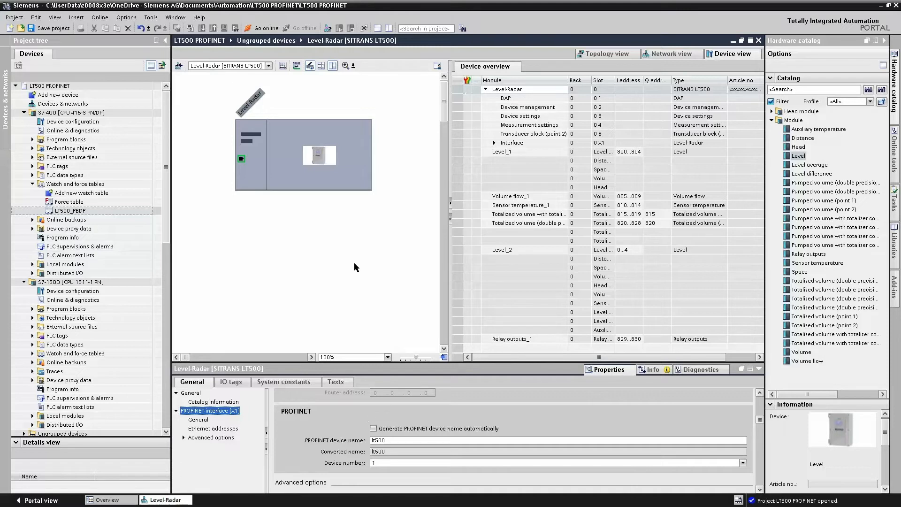
pyautogui.moveTo(375, 186)
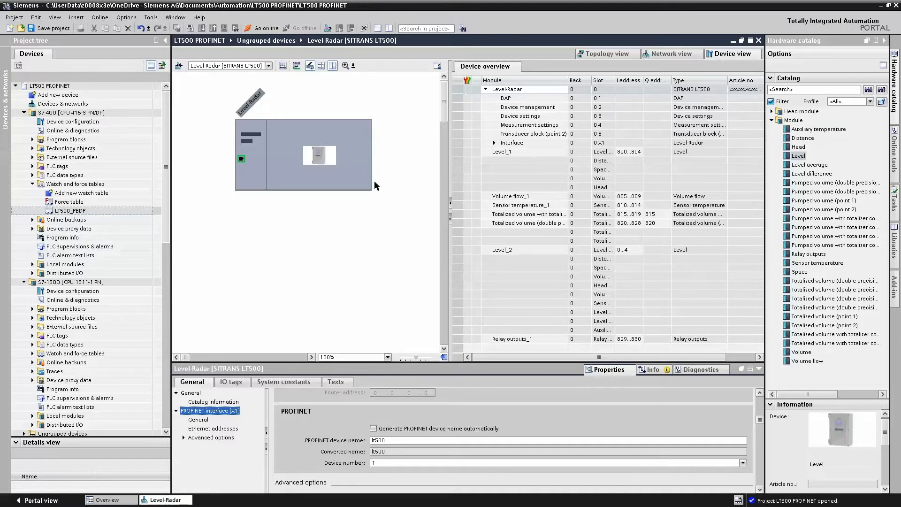
pyautogui.moveTo(647, 66)
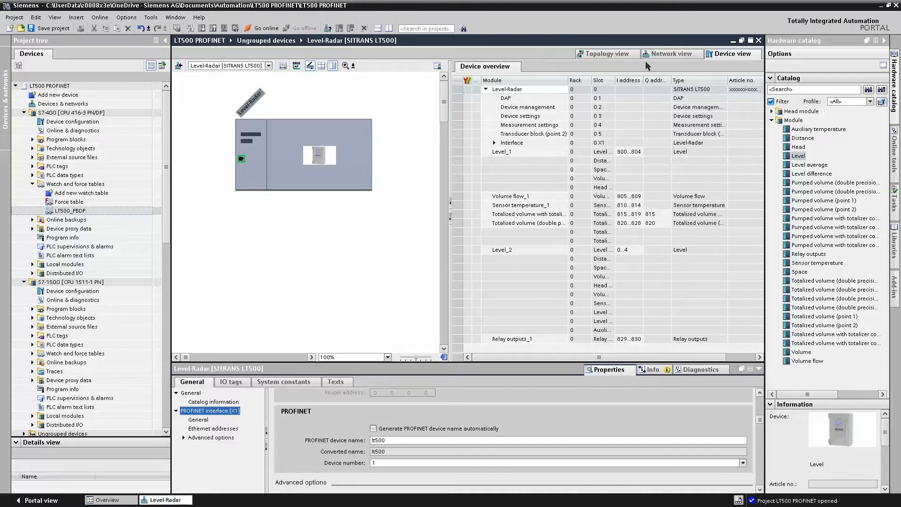
pyautogui.click(669, 53)
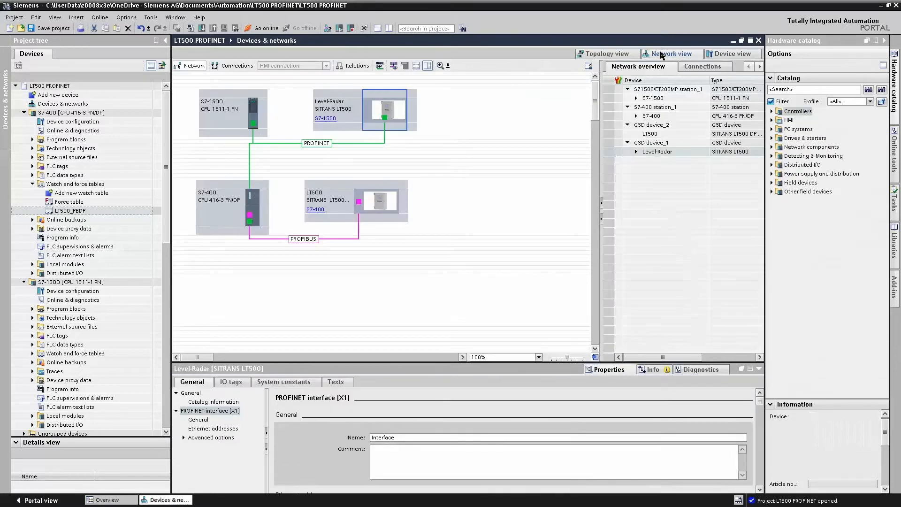
# Step: On the PROFIBUS LT500, delete 'No cyclic data transfer_3' and insert Level_2 in slot 12
pyautogui.click(378, 201)
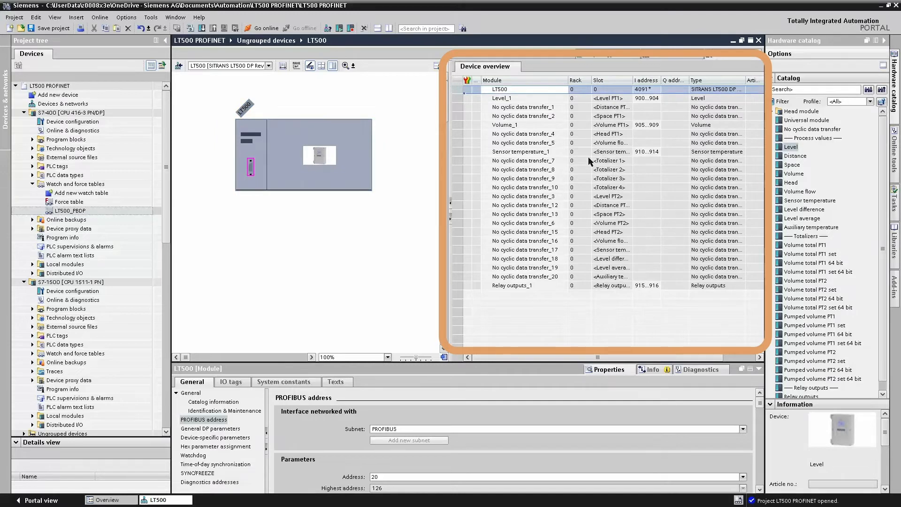
pyautogui.moveTo(467, 143)
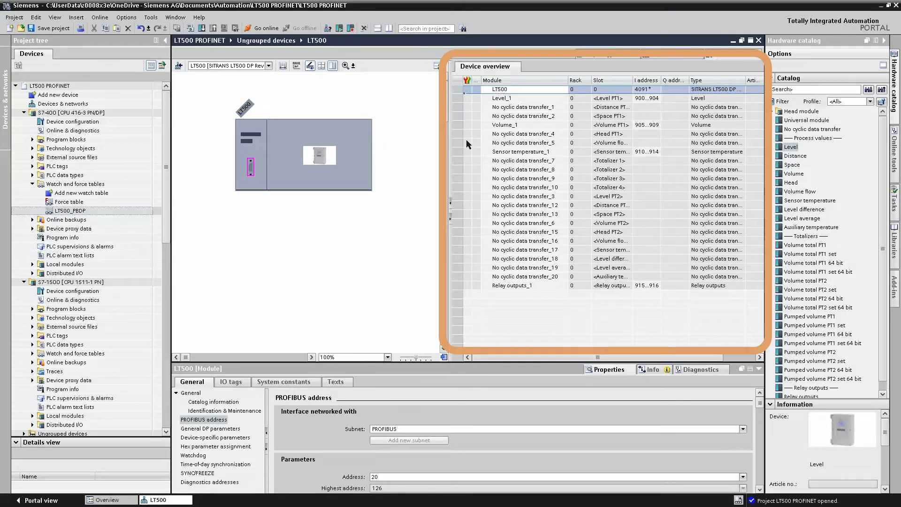
pyautogui.moveTo(470, 171)
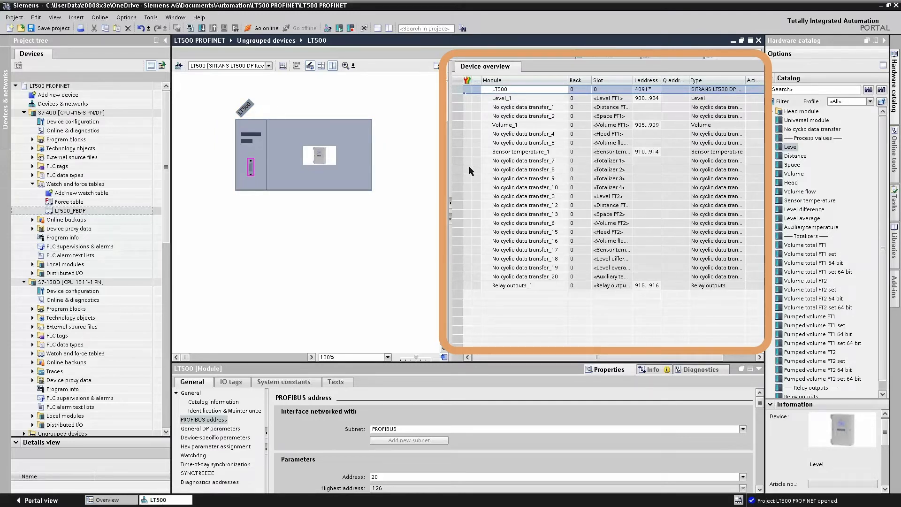
pyautogui.moveTo(467, 230)
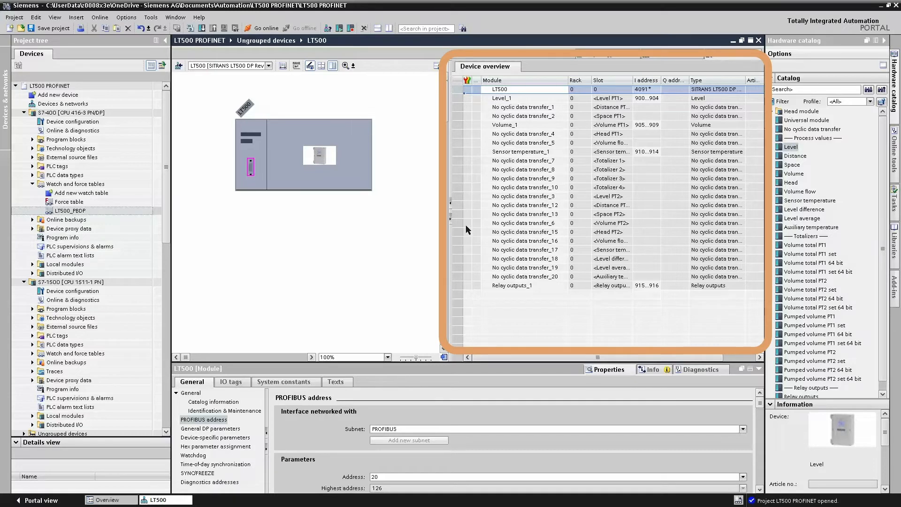
pyautogui.moveTo(532, 231)
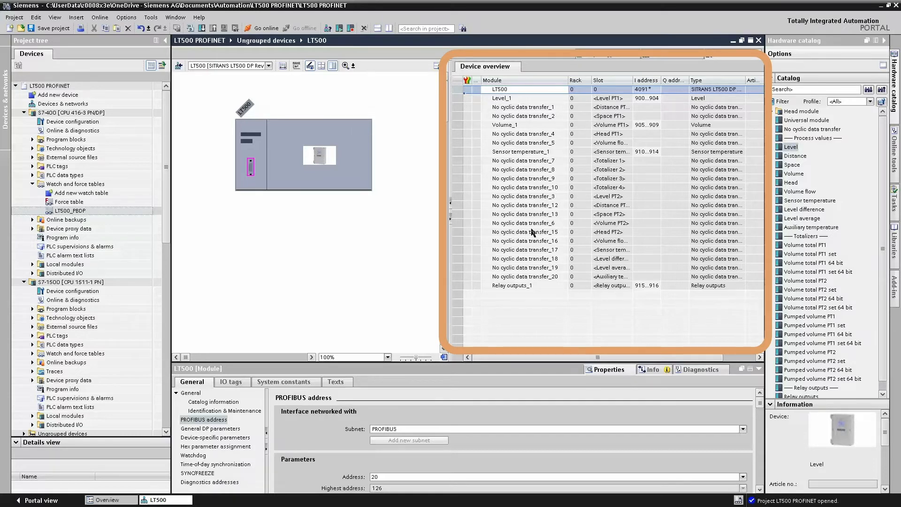
pyautogui.moveTo(563, 212)
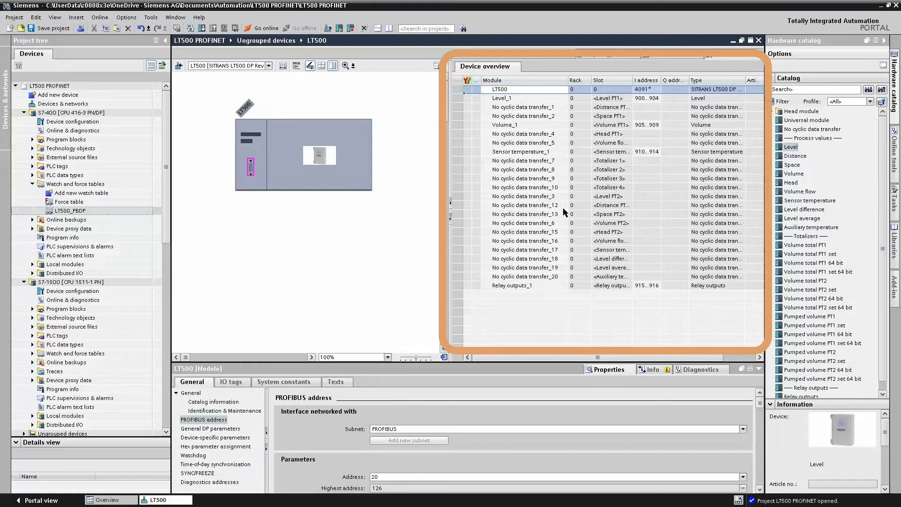
pyautogui.click(521, 196)
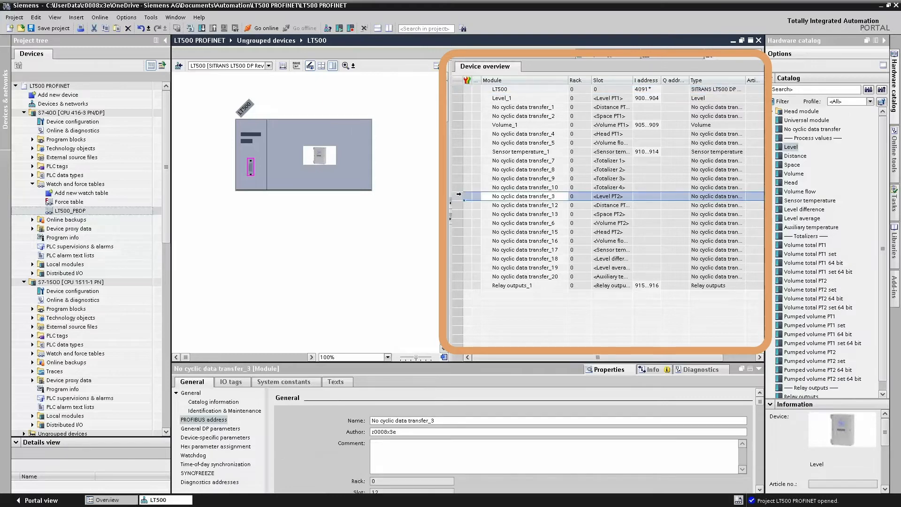
pyautogui.click(177, 393)
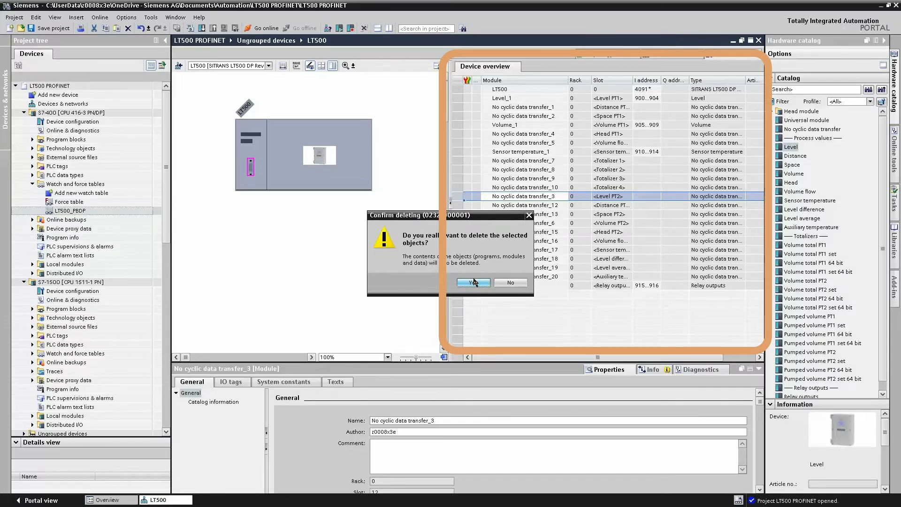
pyautogui.click(472, 281)
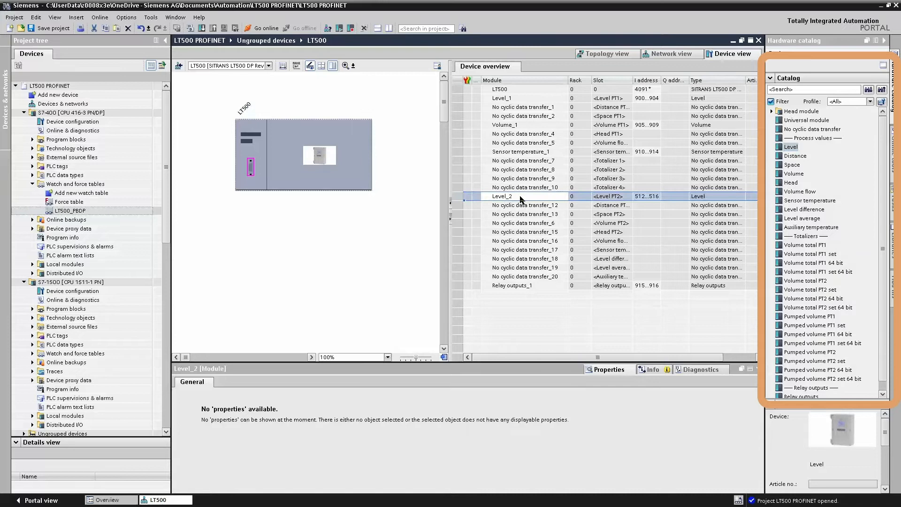
pyautogui.click(522, 205)
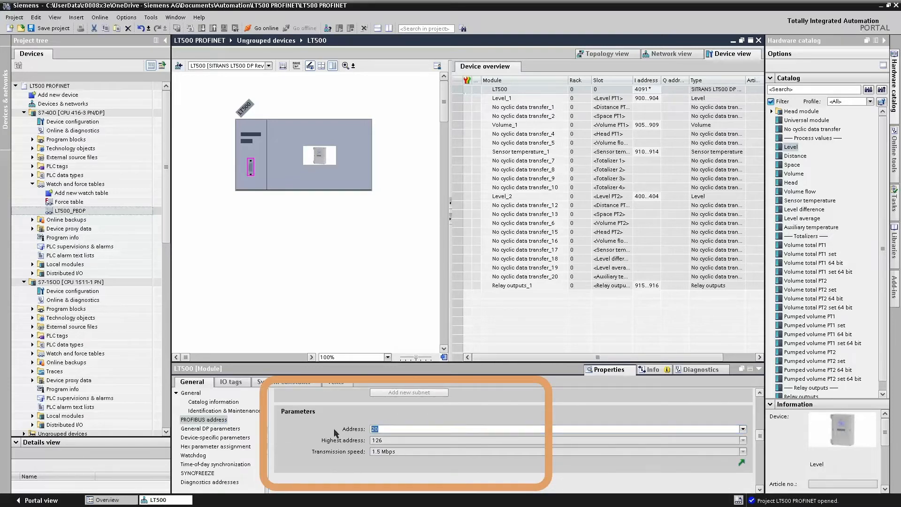
pyautogui.moveTo(378, 259)
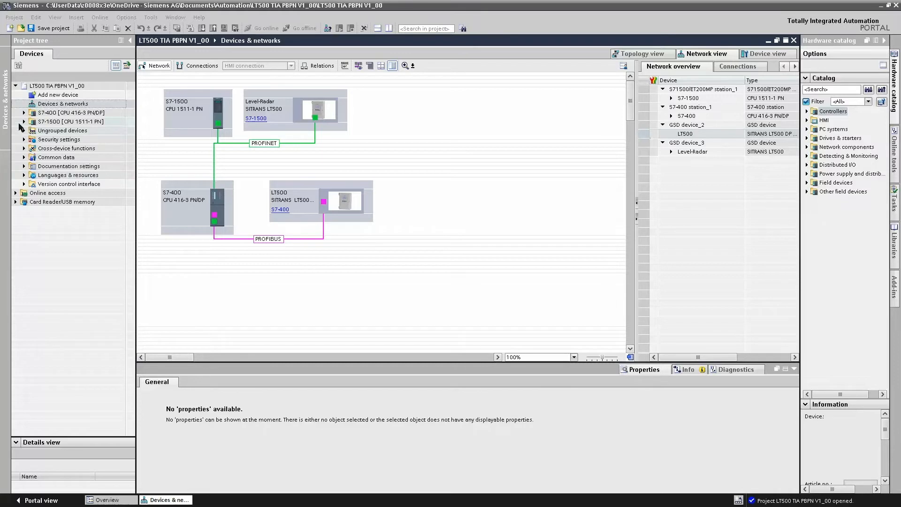
# Step: Open the S7-1500 LT500_PN tag table and inspect the sensor temperature tag's properties
pyautogui.click(23, 121)
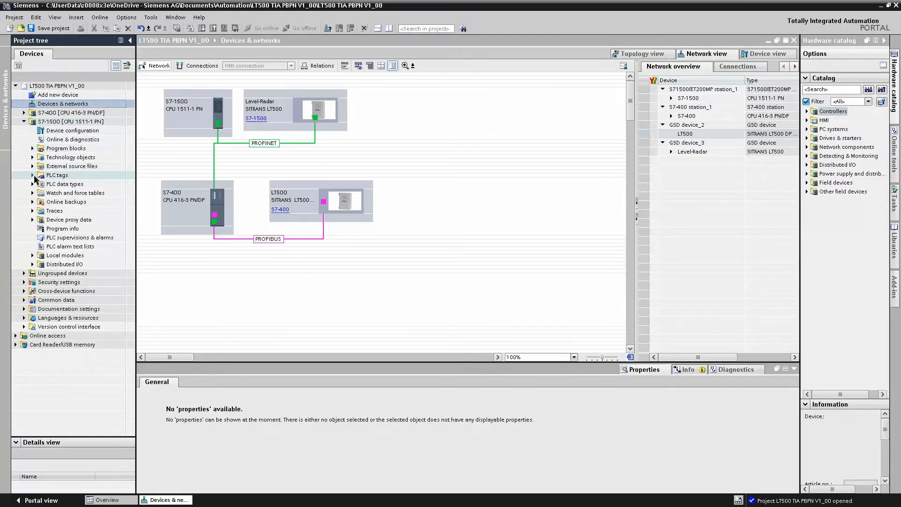
pyautogui.click(34, 175)
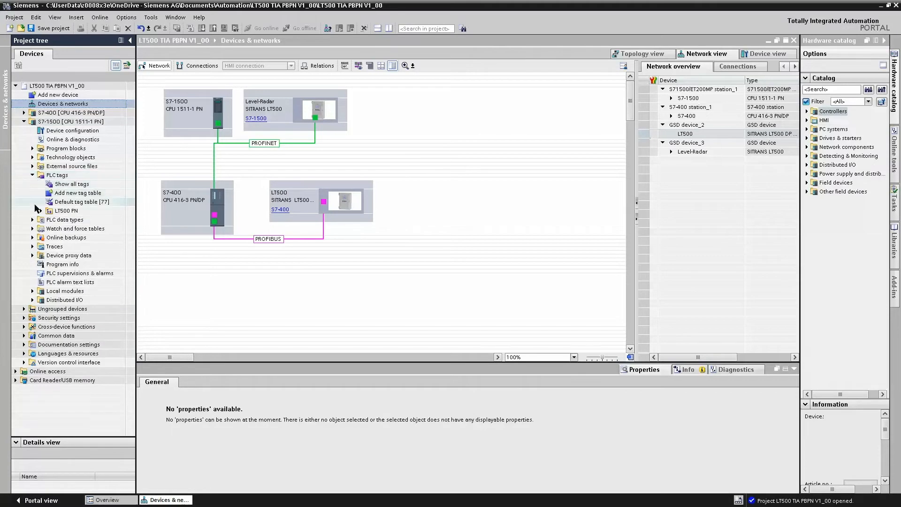
pyautogui.click(33, 210)
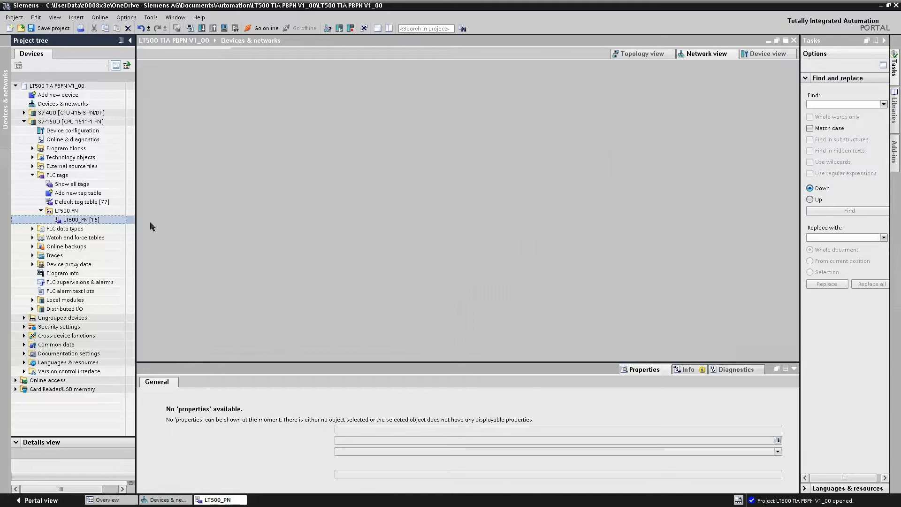
pyautogui.doubleClick(80, 219)
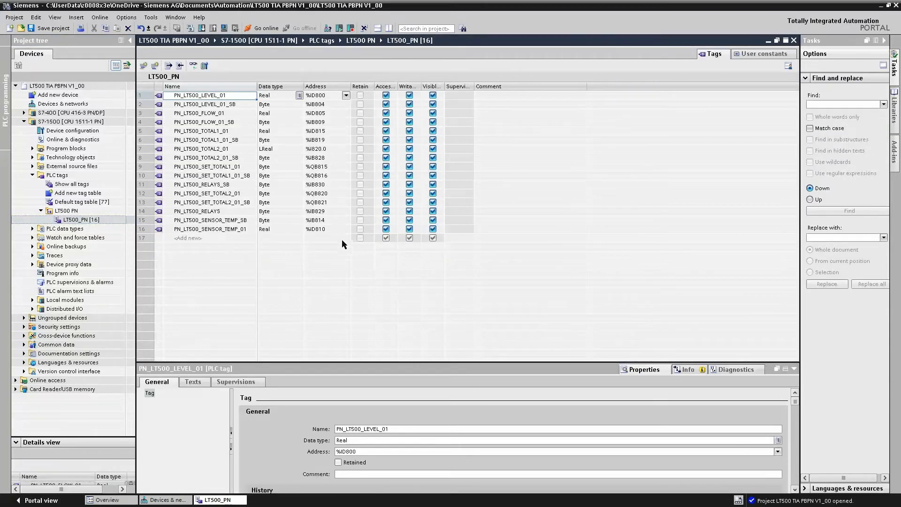
pyautogui.moveTo(337, 98)
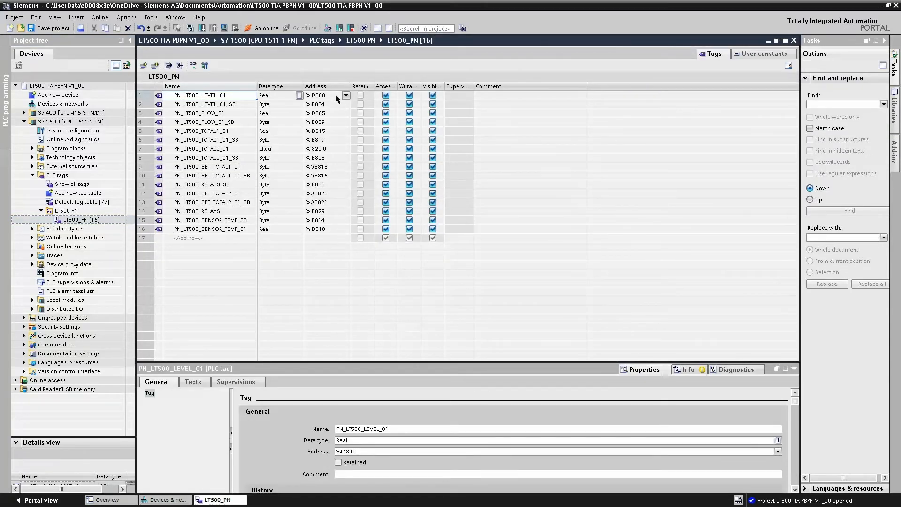
pyautogui.moveTo(339, 172)
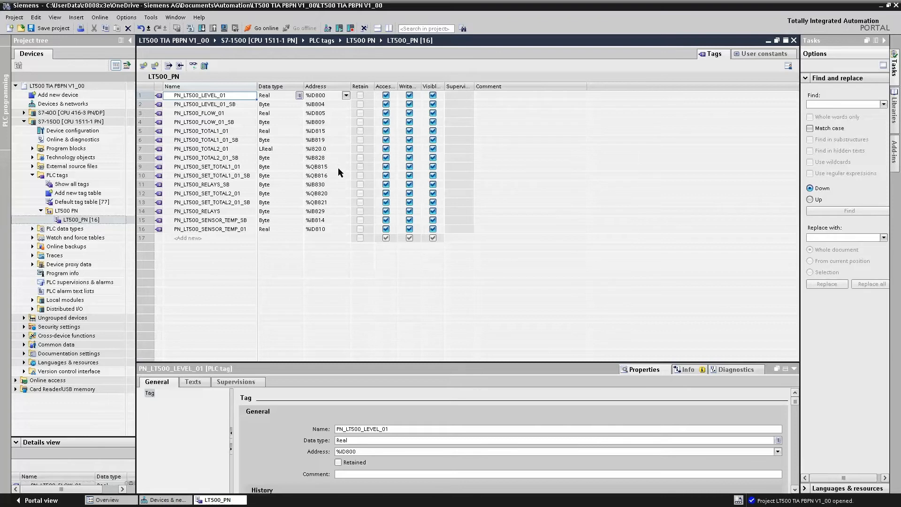
pyautogui.moveTo(319, 246)
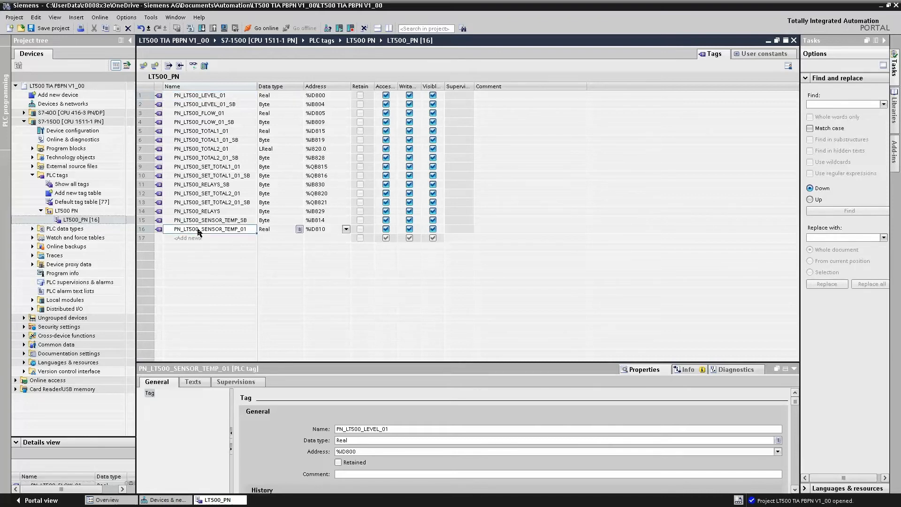
pyautogui.click(210, 228)
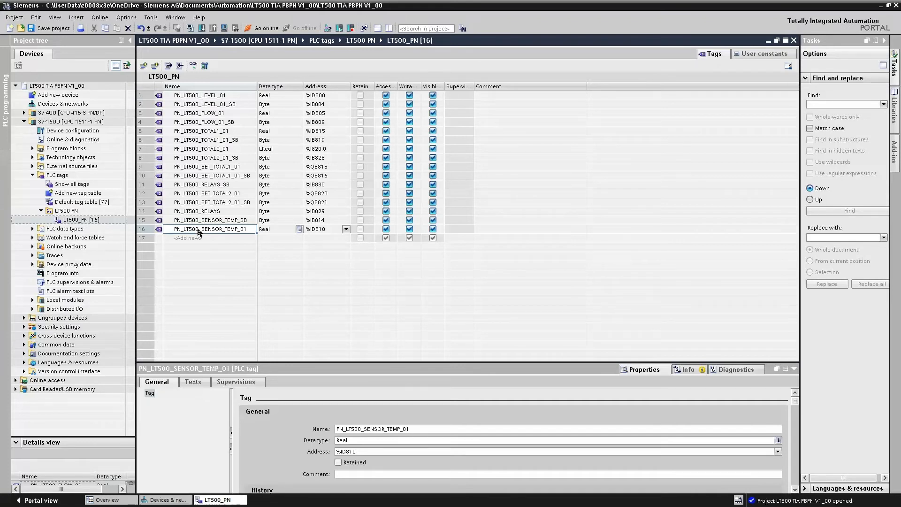
pyautogui.moveTo(203, 243)
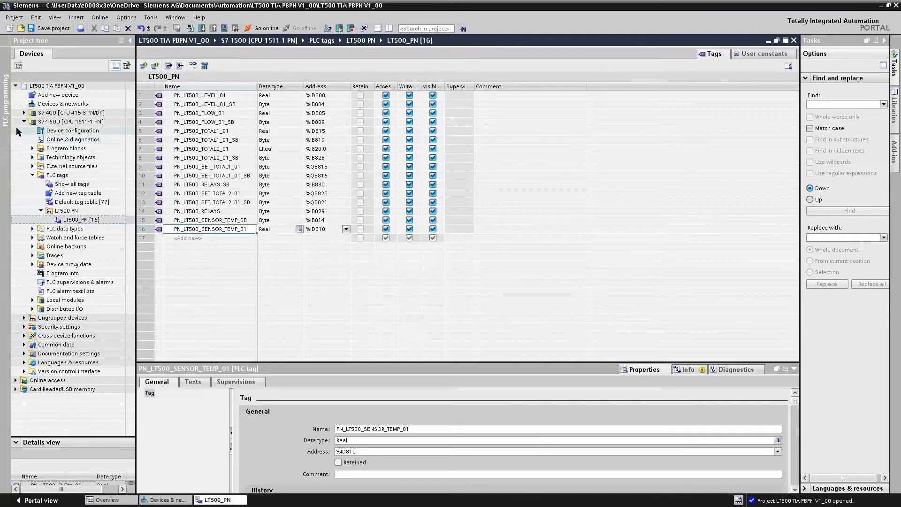
pyautogui.click(25, 121)
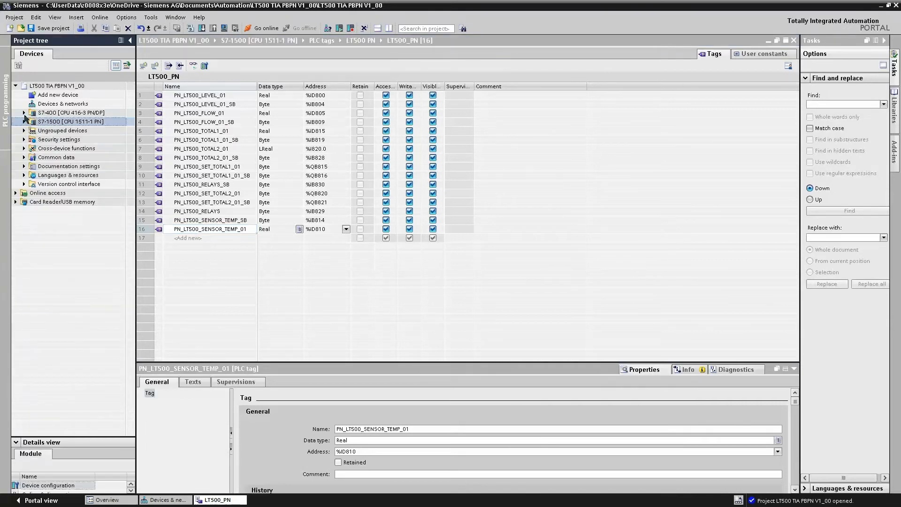
# Step: Expand S7-400 > PLC tags > LT500 PBDP and inspect the volume status byte tag
pyautogui.click(24, 112)
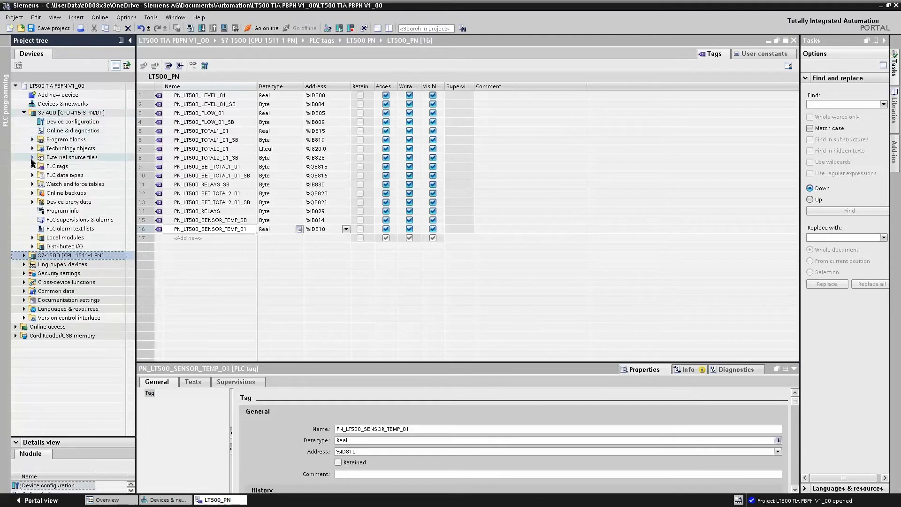
pyautogui.click(33, 166)
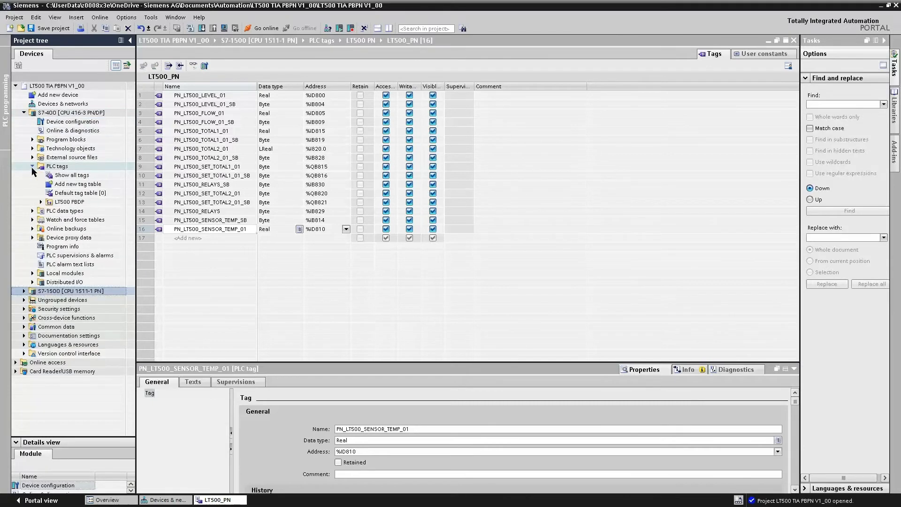
pyautogui.click(40, 201)
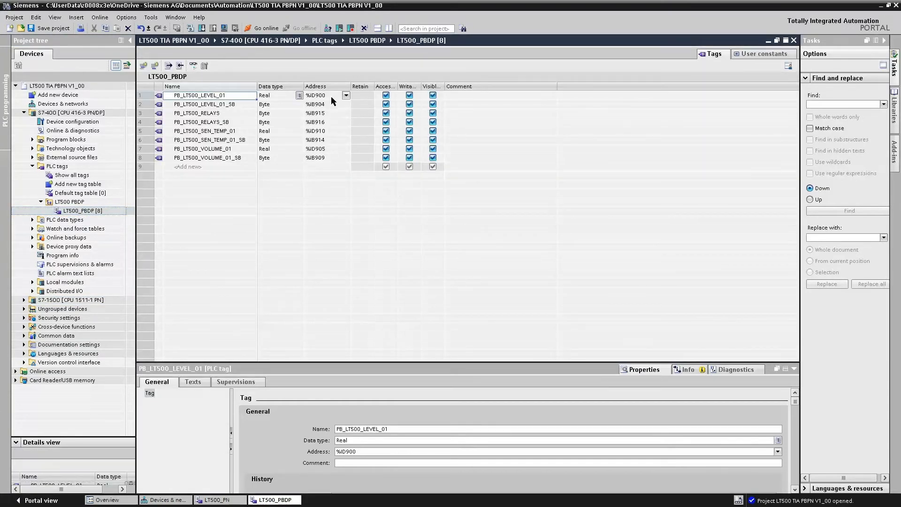
pyautogui.moveTo(330, 160)
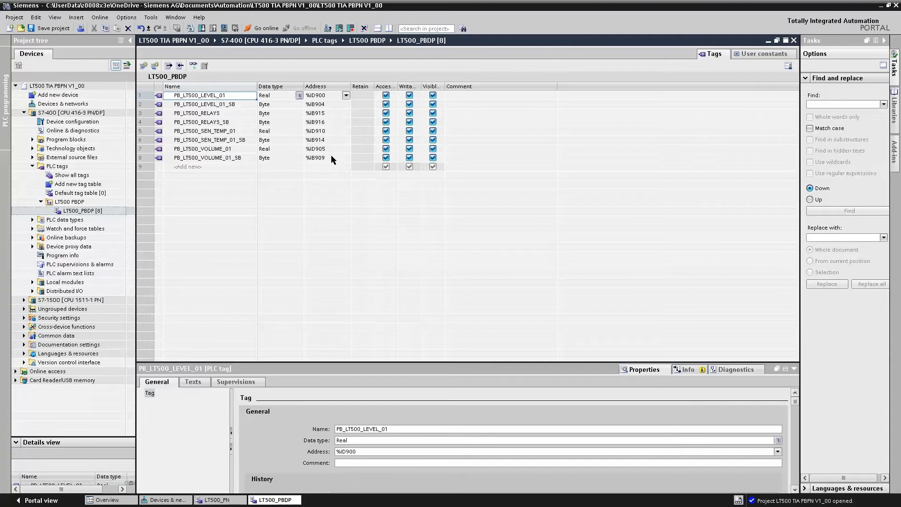
pyautogui.click(210, 158)
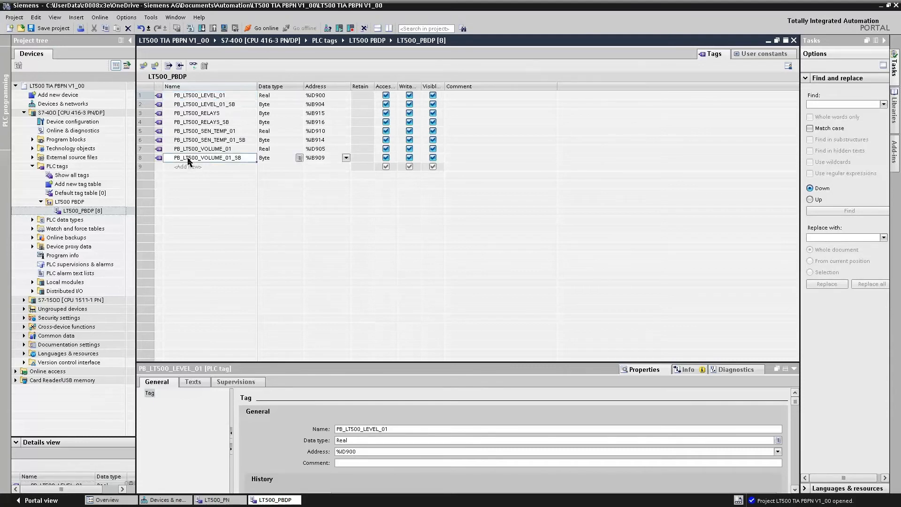
pyautogui.click(210, 158)
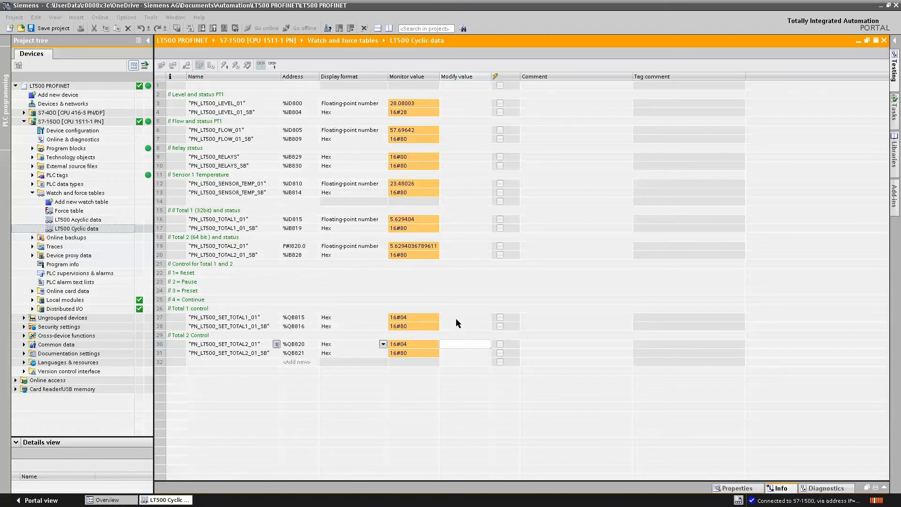
# Step: Write modify value 16#01 to PN_LT500_SET_TOTAL1_01 once to zero Total 1
pyautogui.click(464, 318)
pyautogui.write('16#01')
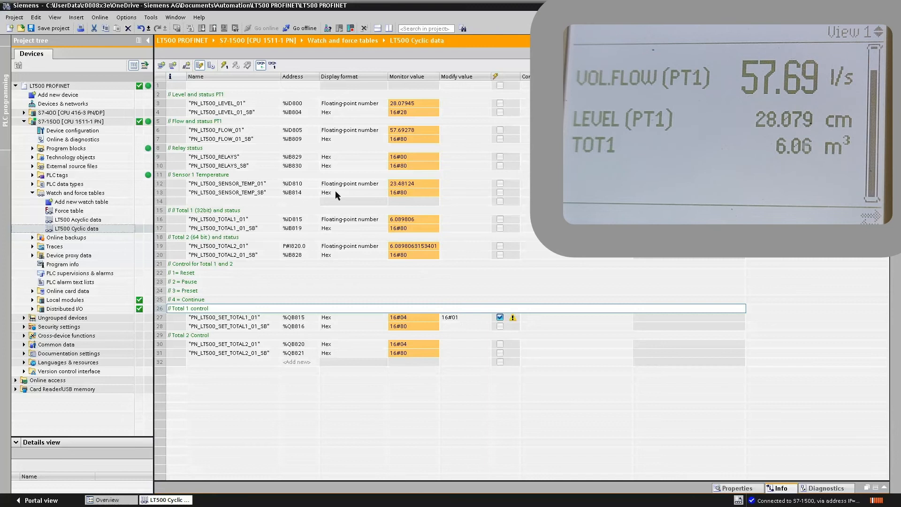
pyautogui.moveTo(224, 64)
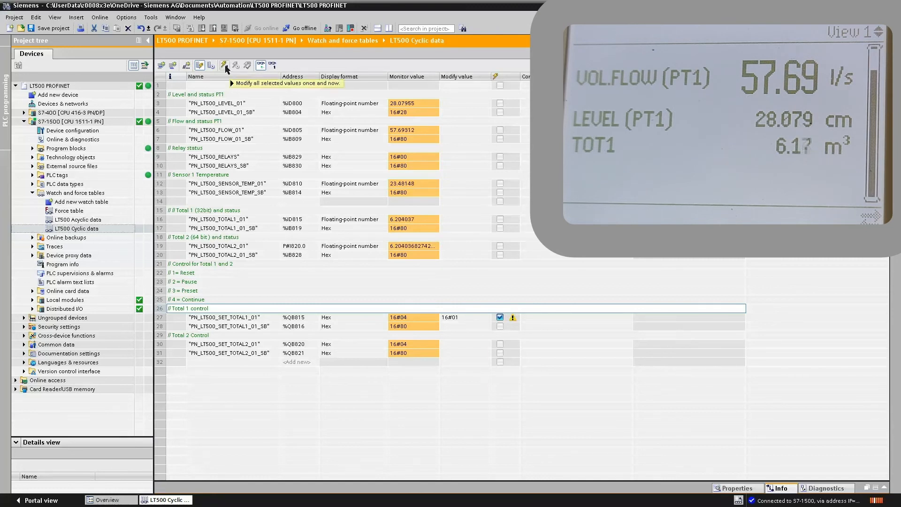
pyautogui.click(225, 65)
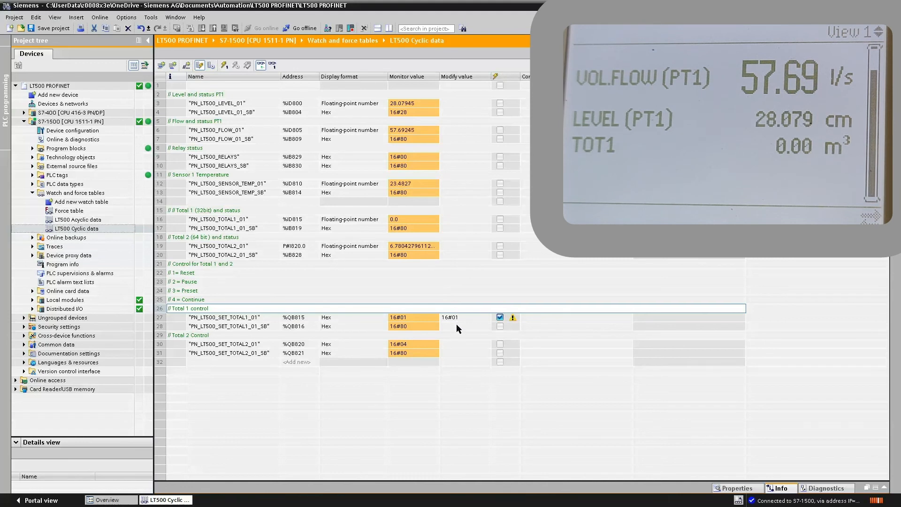
pyautogui.moveTo(237, 283)
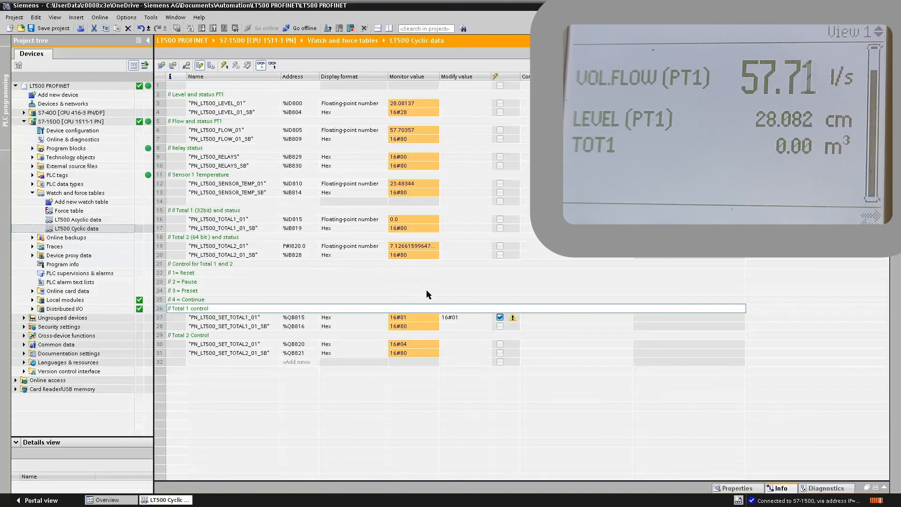
# Step: Write modify value 4 to PN_LT500_SET_TOTAL1_01 so Total 1 counts again
pyautogui.click(464, 318)
pyautogui.write('4')
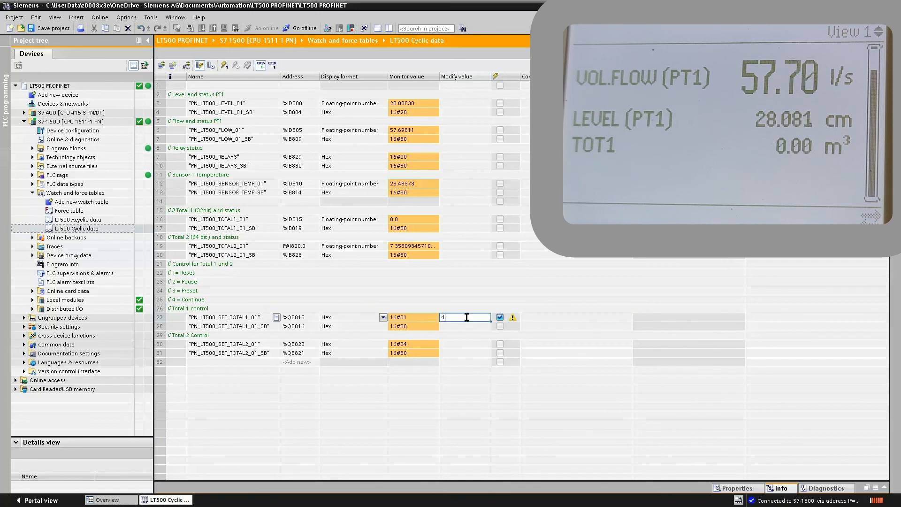
pyautogui.press('Return')
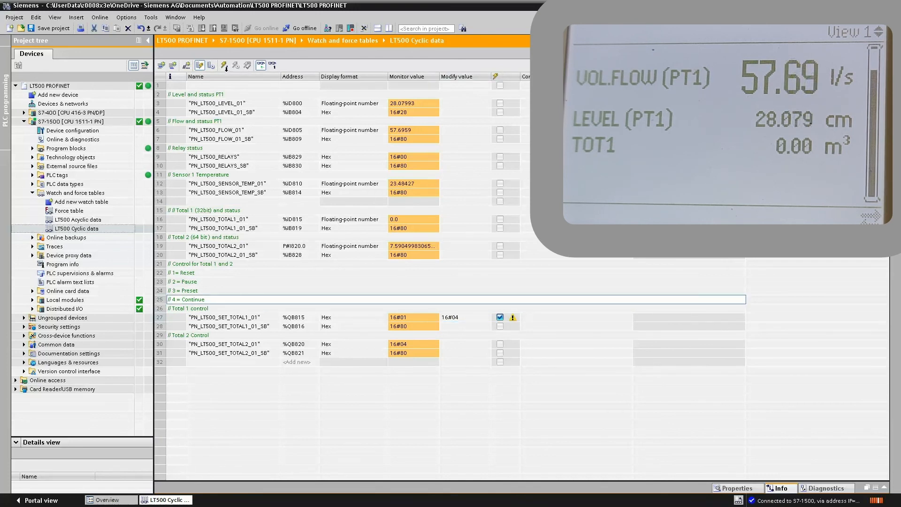
pyautogui.click(225, 65)
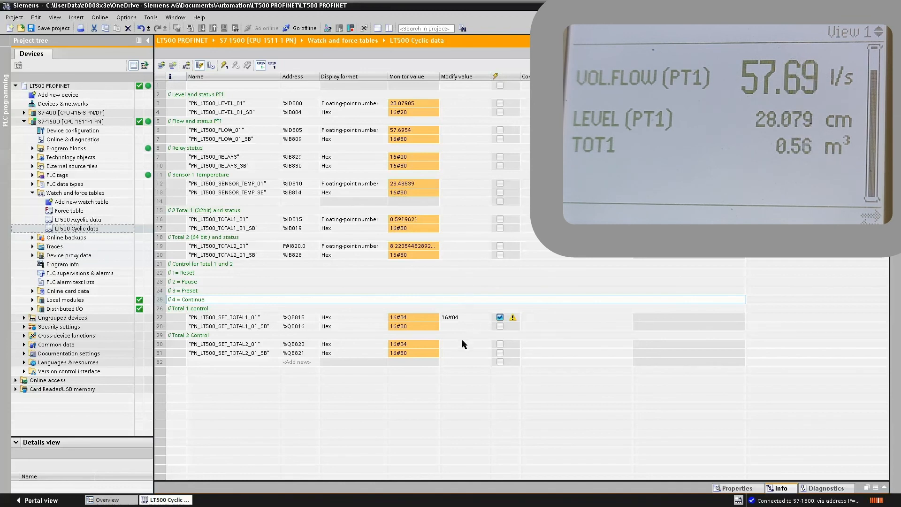
# Step: Enter modify value 1 for PN_LT500_SET_TOTAL2_01, then edit it for the continue command
pyautogui.click(464, 343)
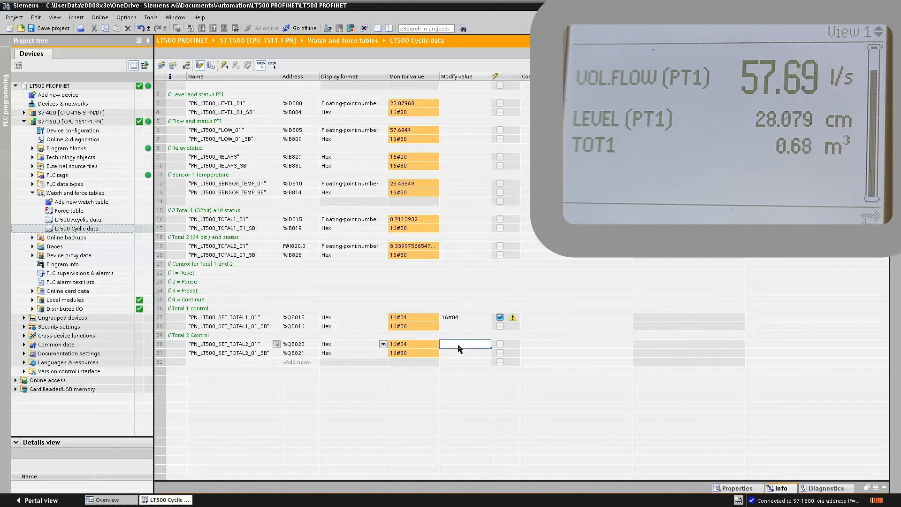
pyautogui.write('1')
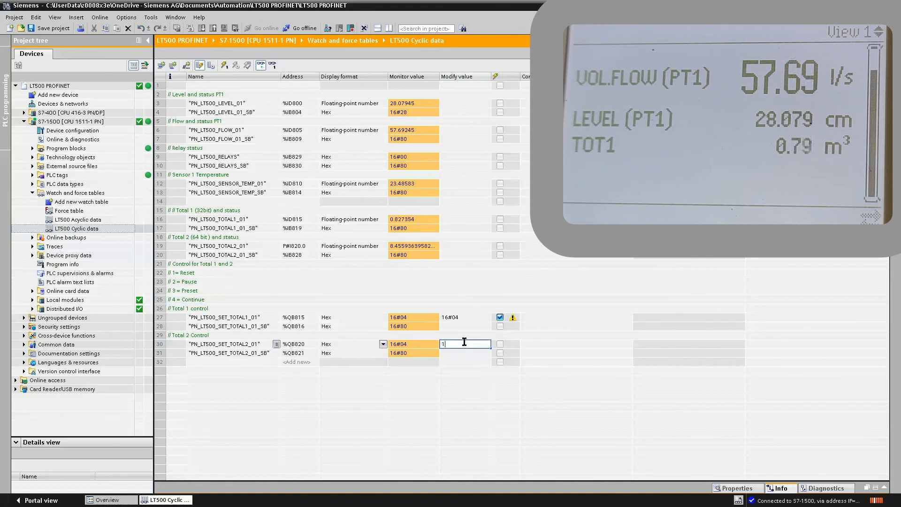
pyautogui.press('Return')
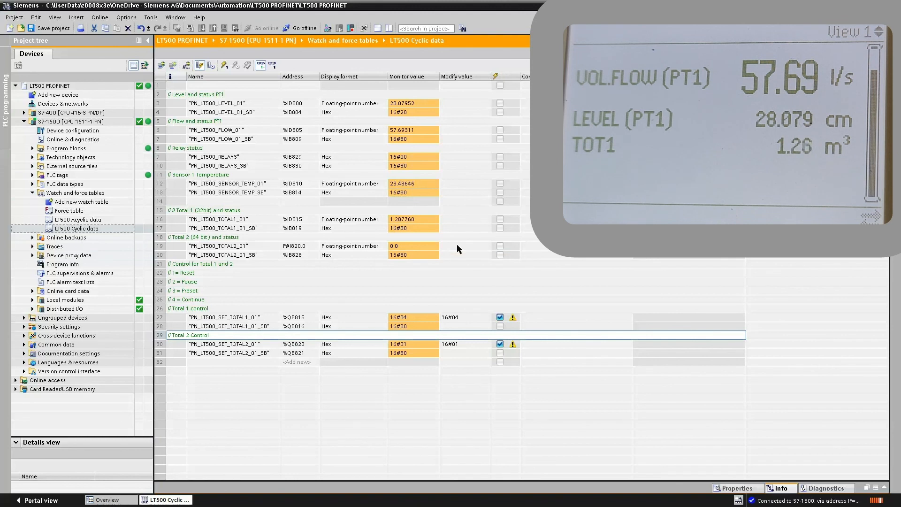
pyautogui.click(465, 343)
pyautogui.write('4')
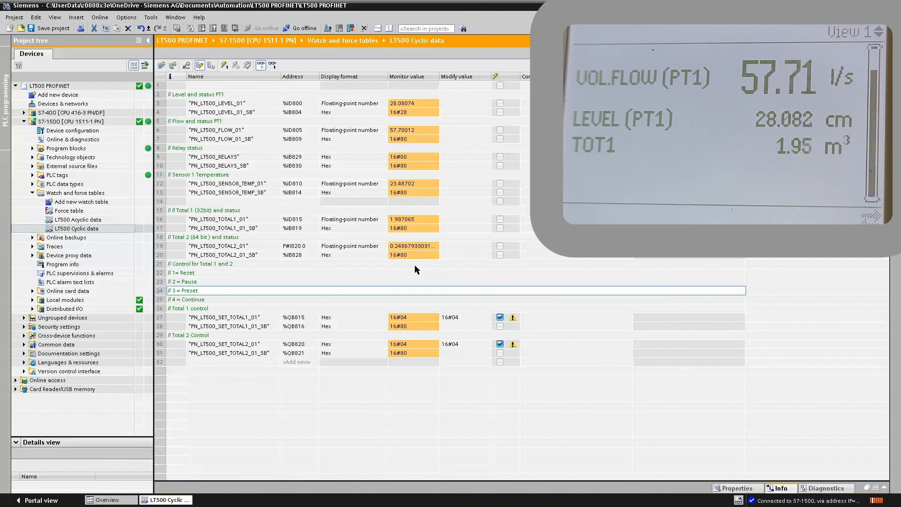
pyautogui.moveTo(448, 282)
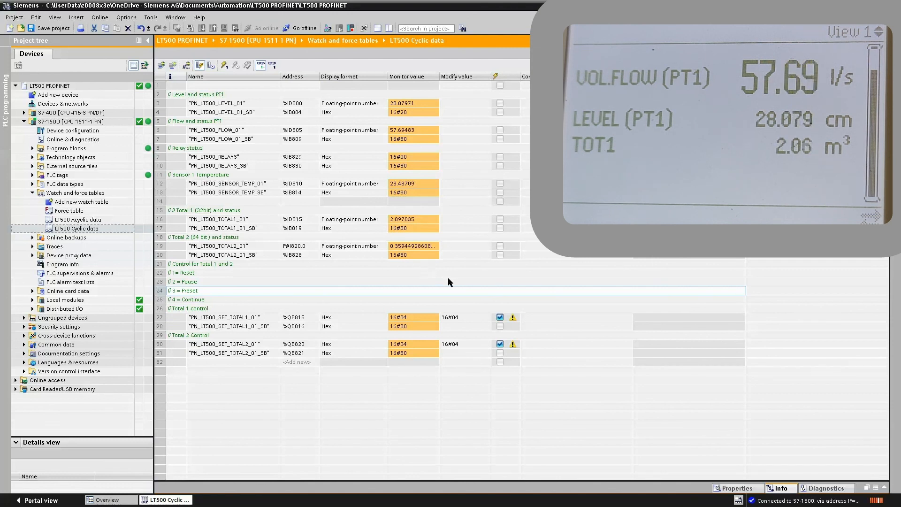